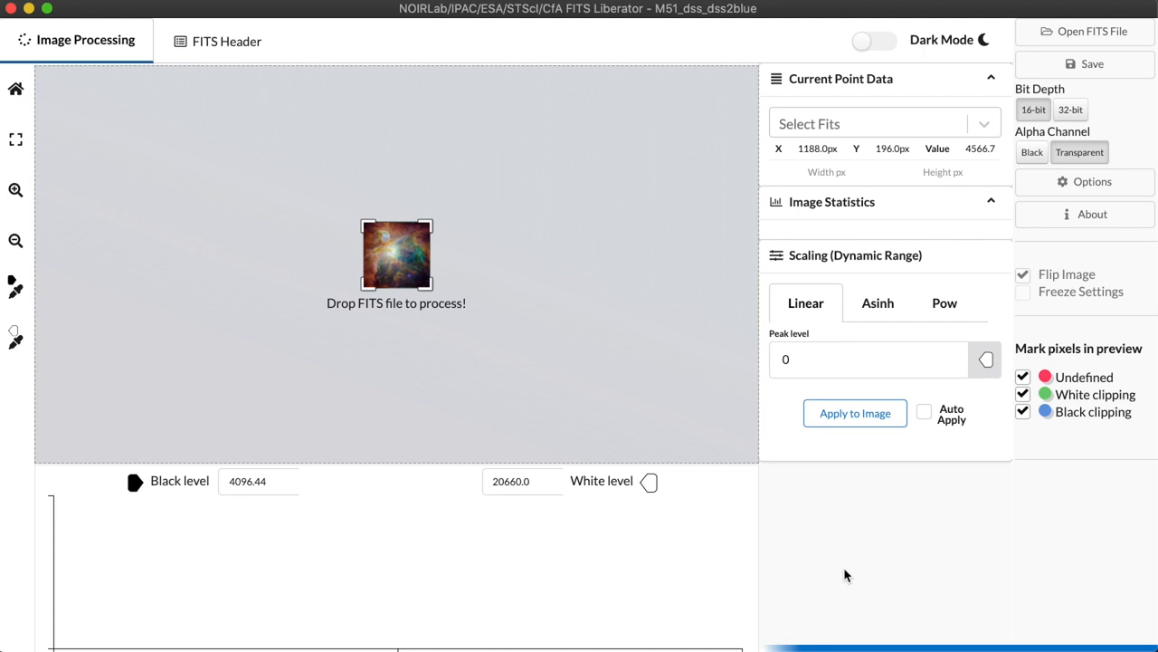
mouse_move(848, 565)
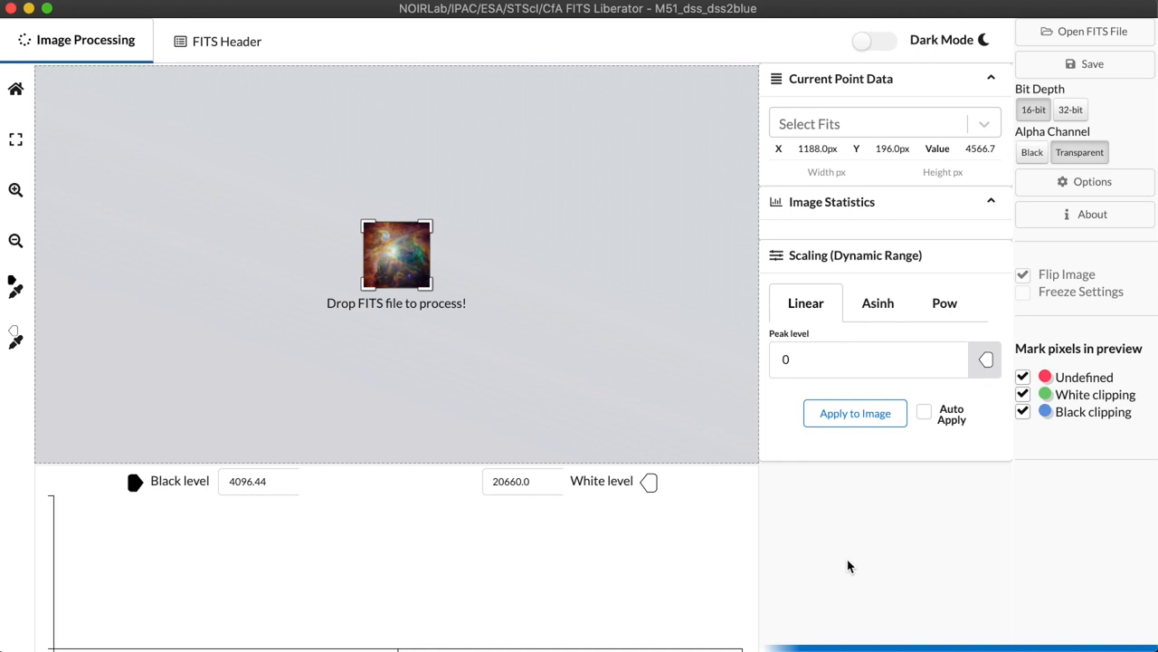
mouse_move(1086, 33)
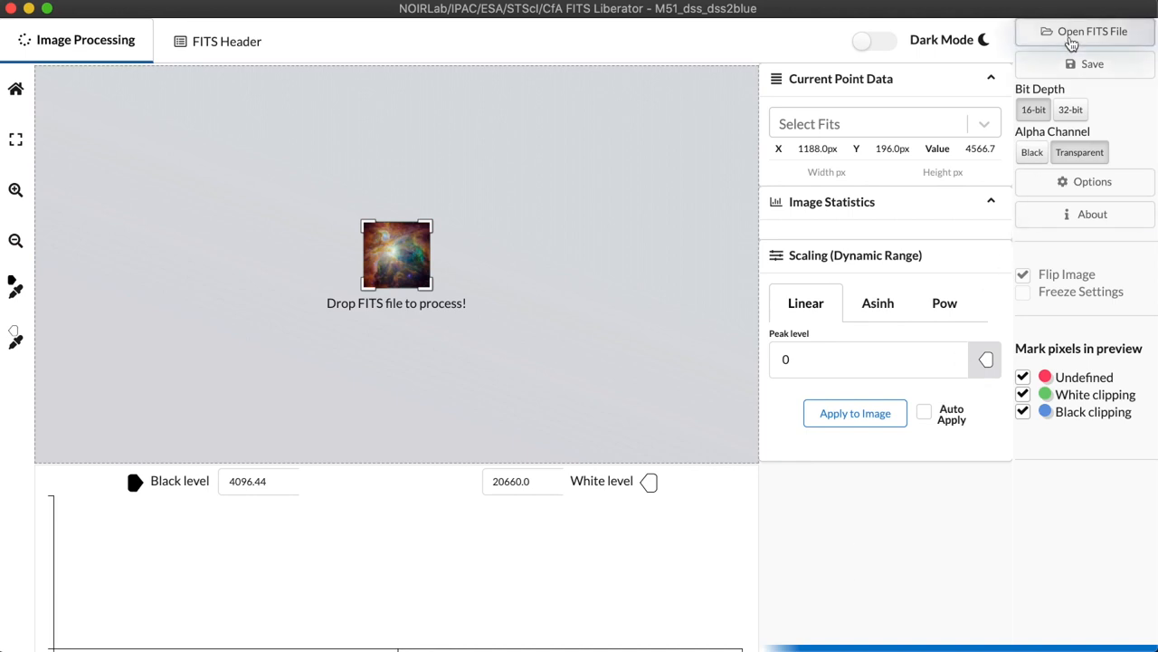
Step: Load M51_dss_dss2blue.fits from the FITS Work folder into the workspace
click(1093, 33)
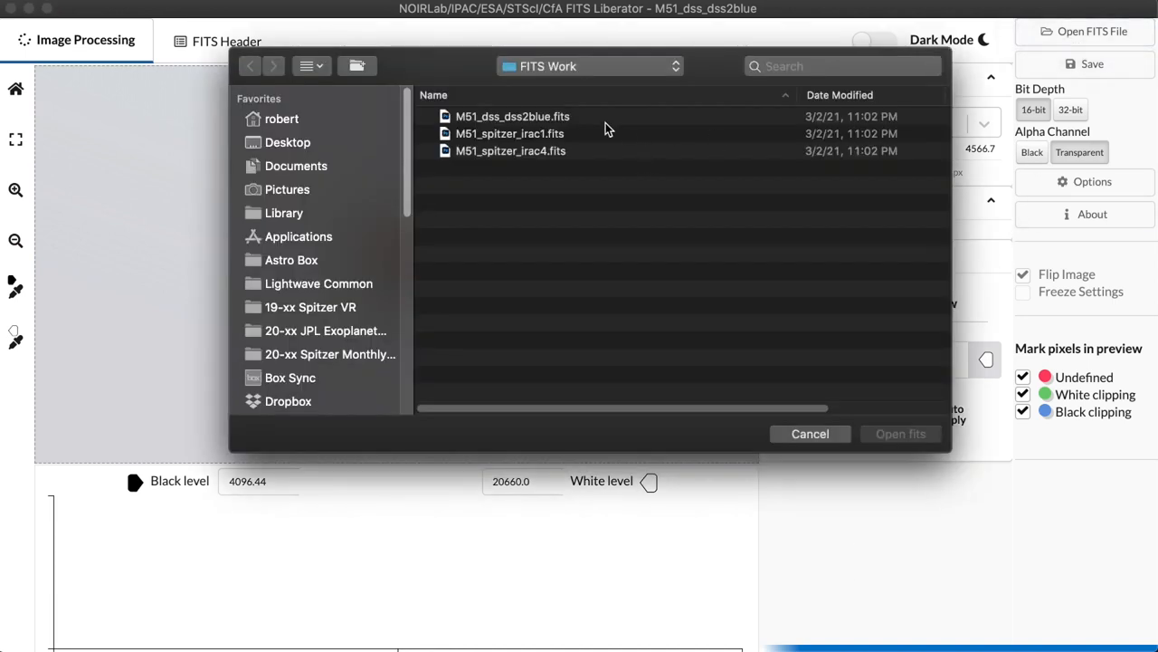
click(512, 116)
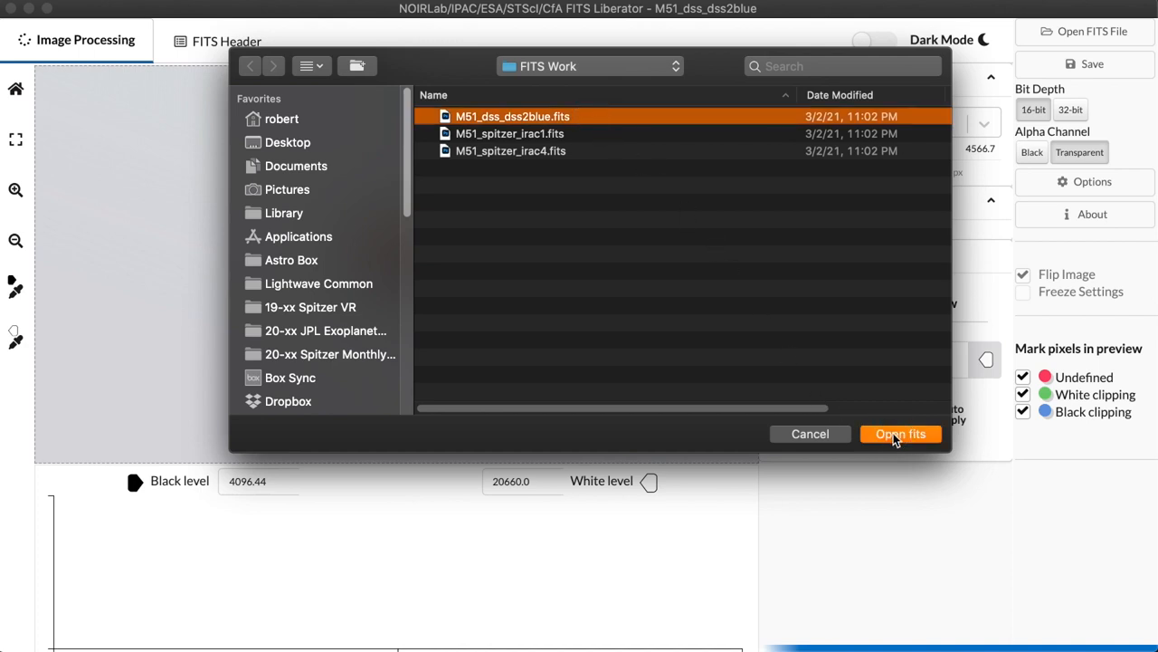
click(901, 434)
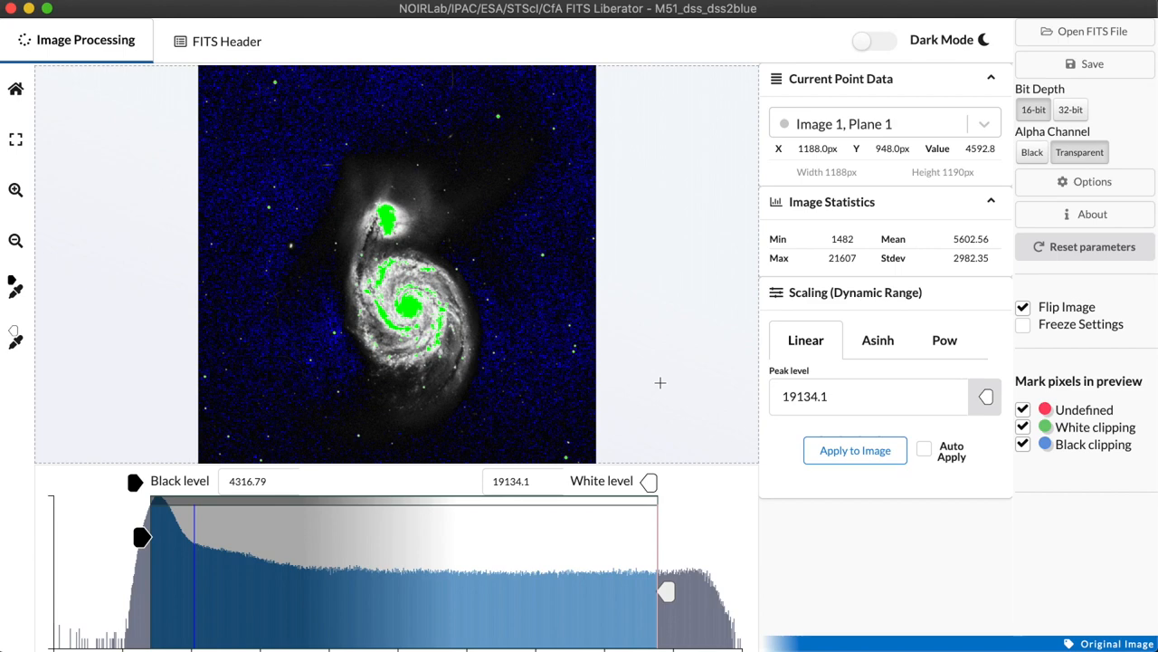
mouse_move(371, 394)
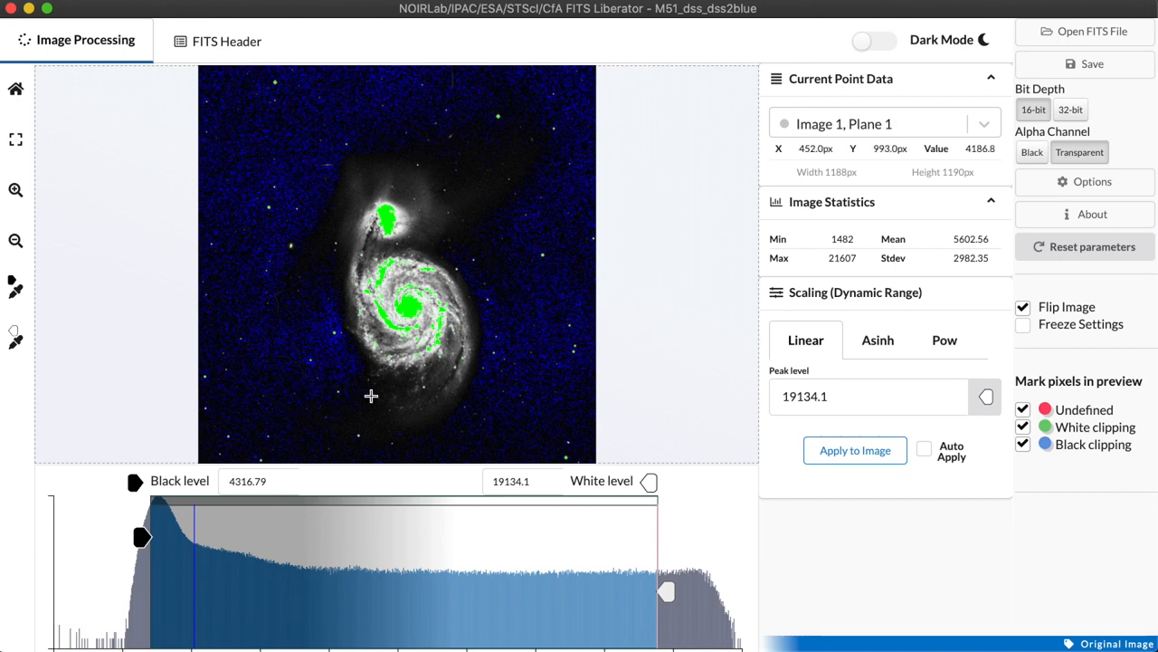
mouse_move(686, 395)
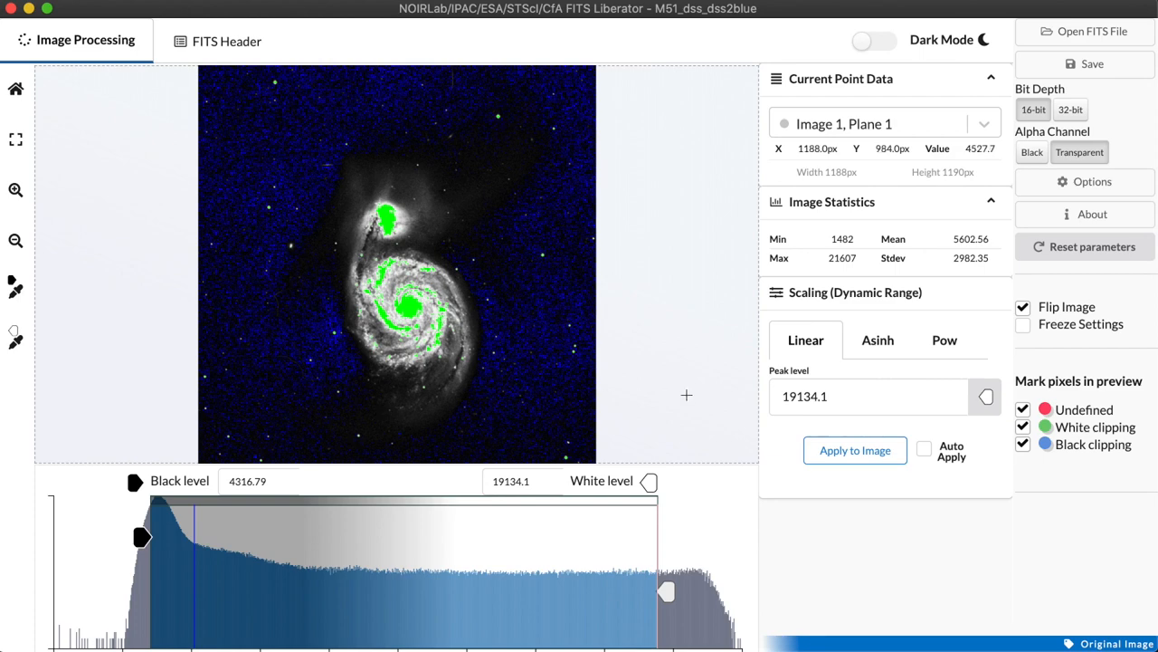
mouse_move(685, 391)
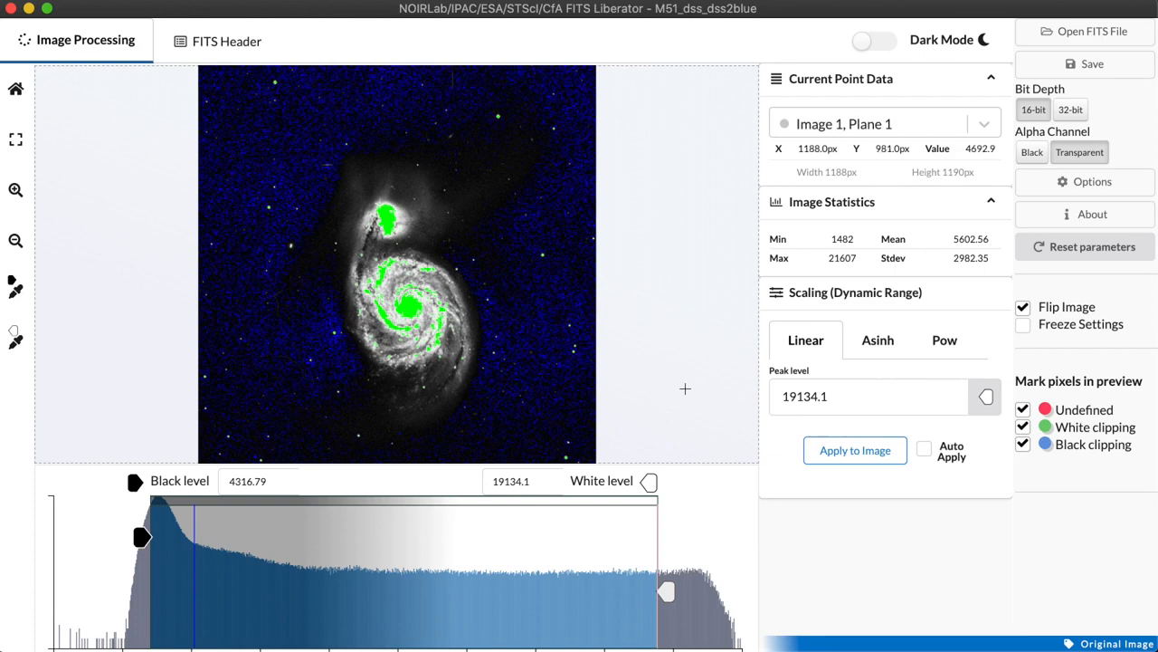
mouse_move(145, 208)
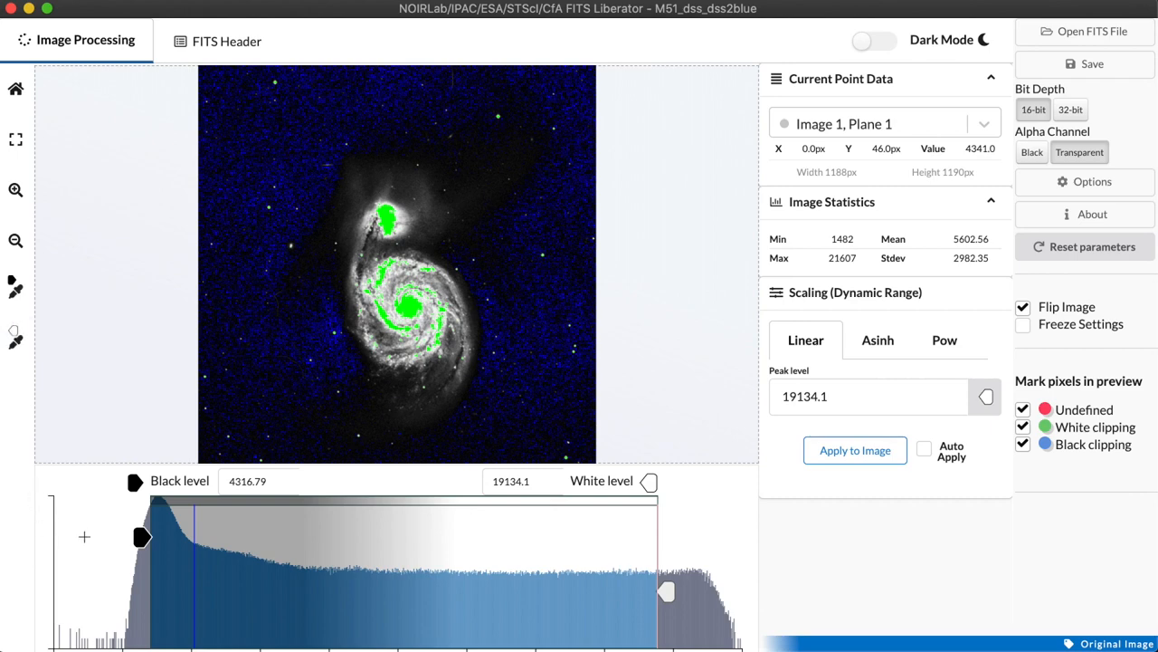
mouse_move(704, 539)
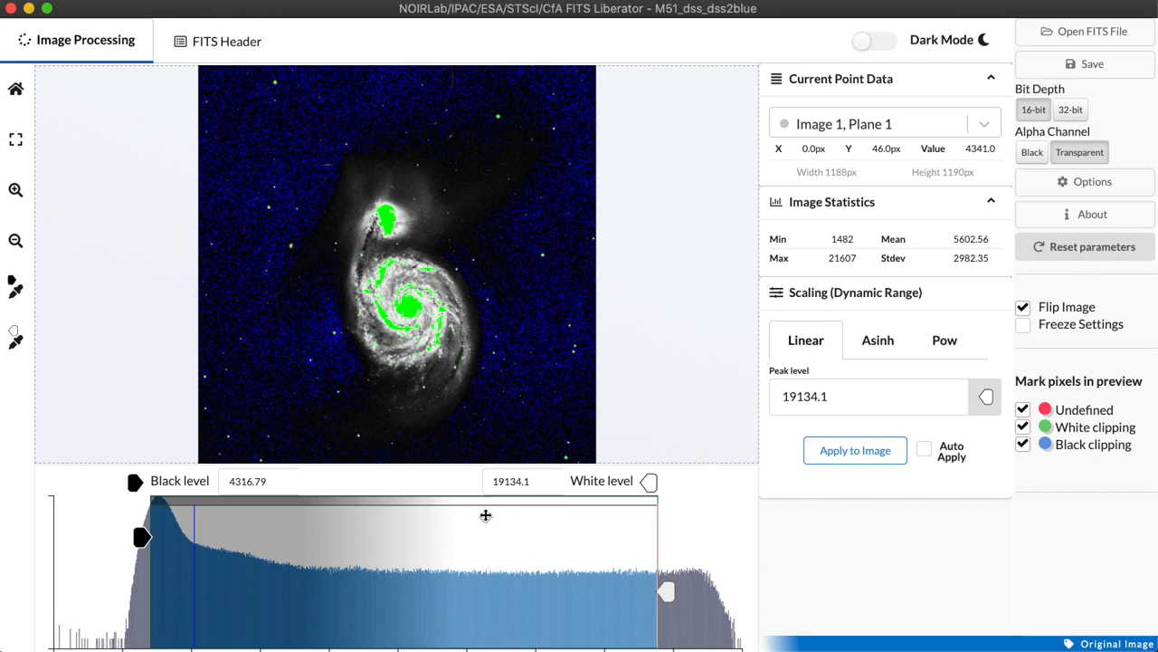
mouse_move(655, 371)
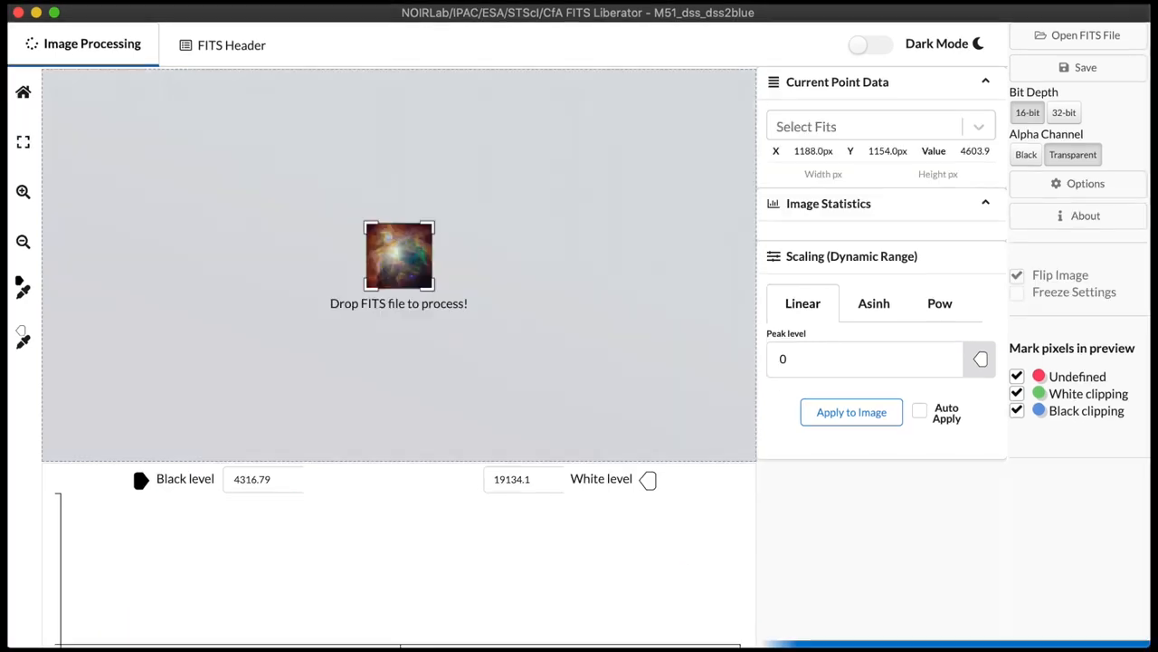
click(850, 412)
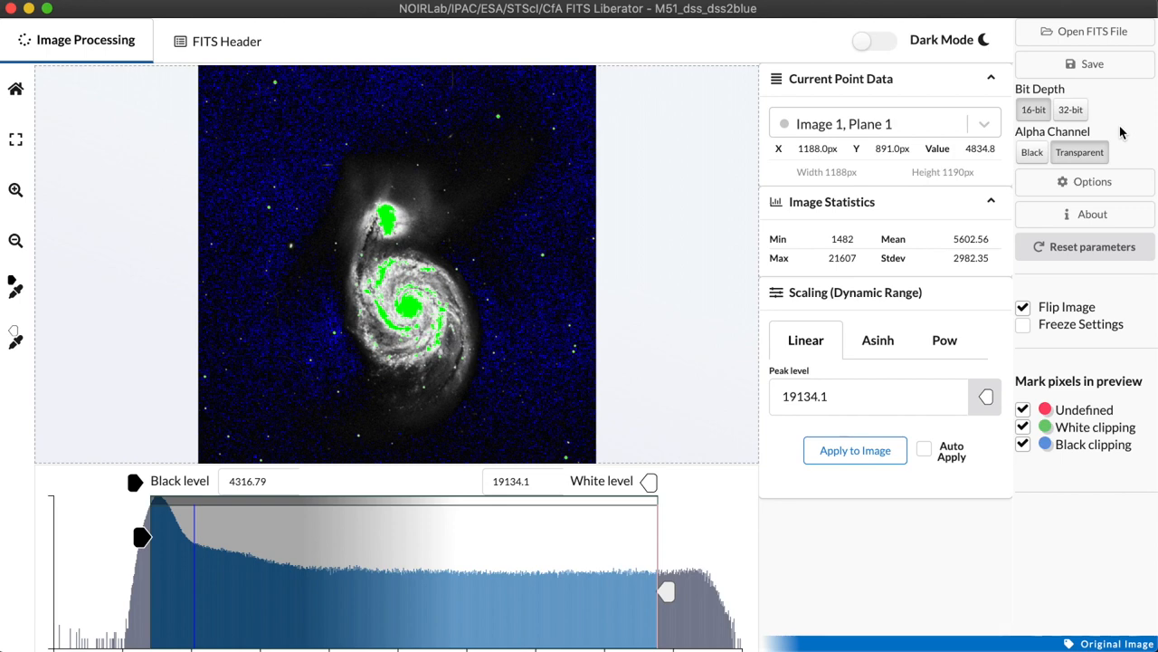
mouse_move(1093, 33)
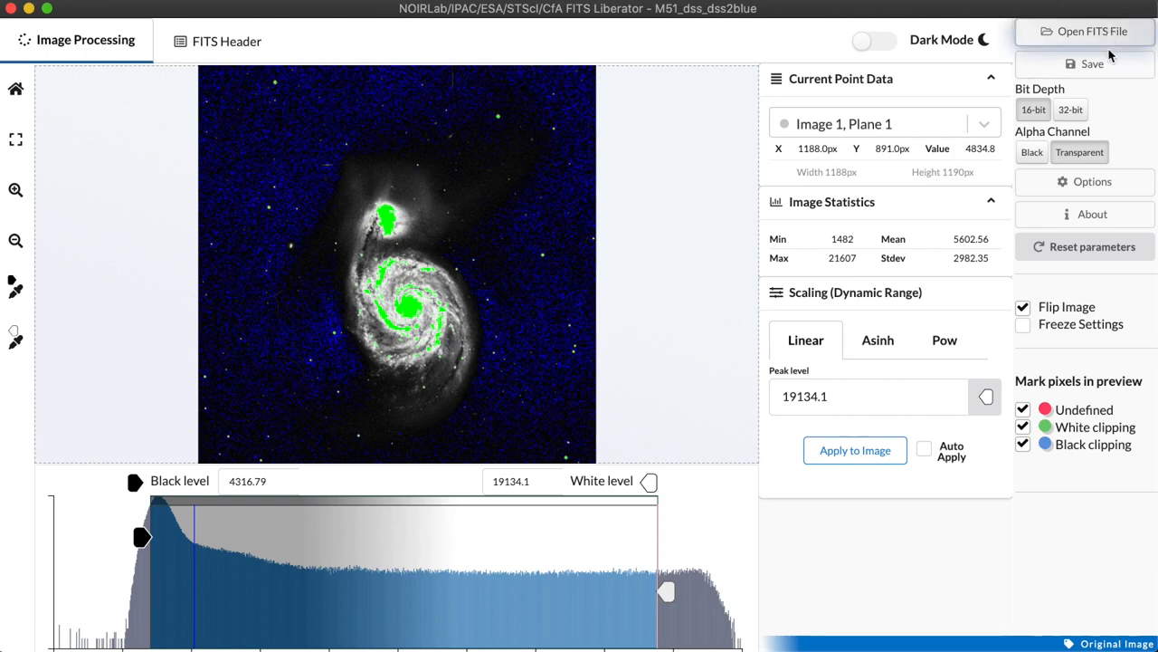
mouse_move(1113, 116)
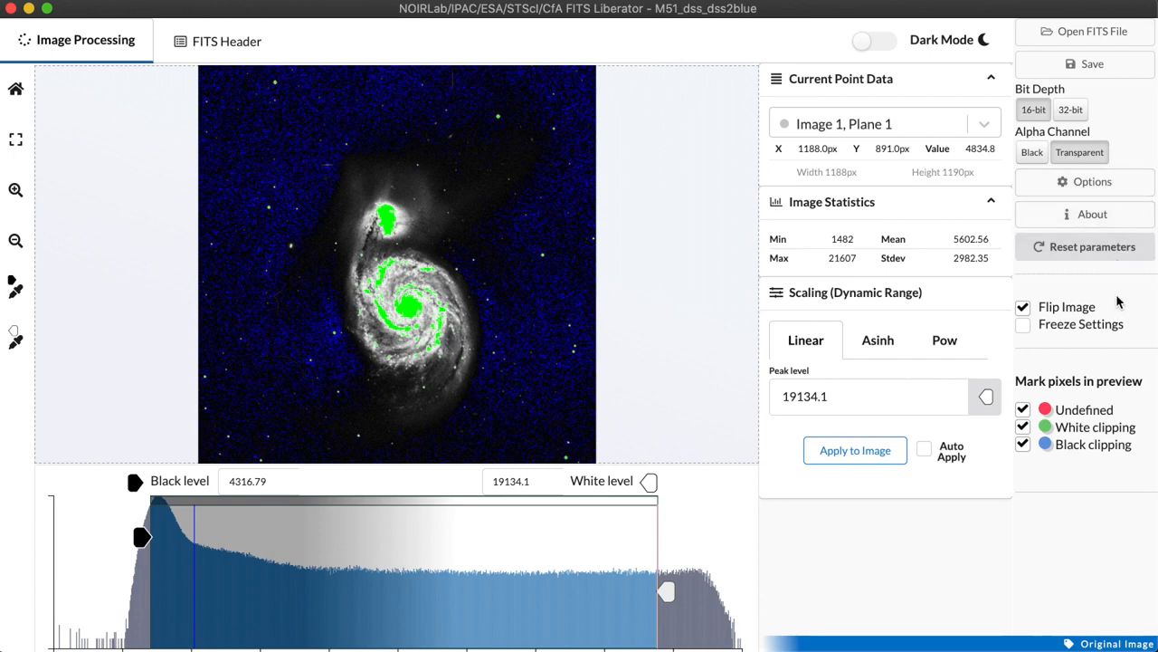
click(1094, 181)
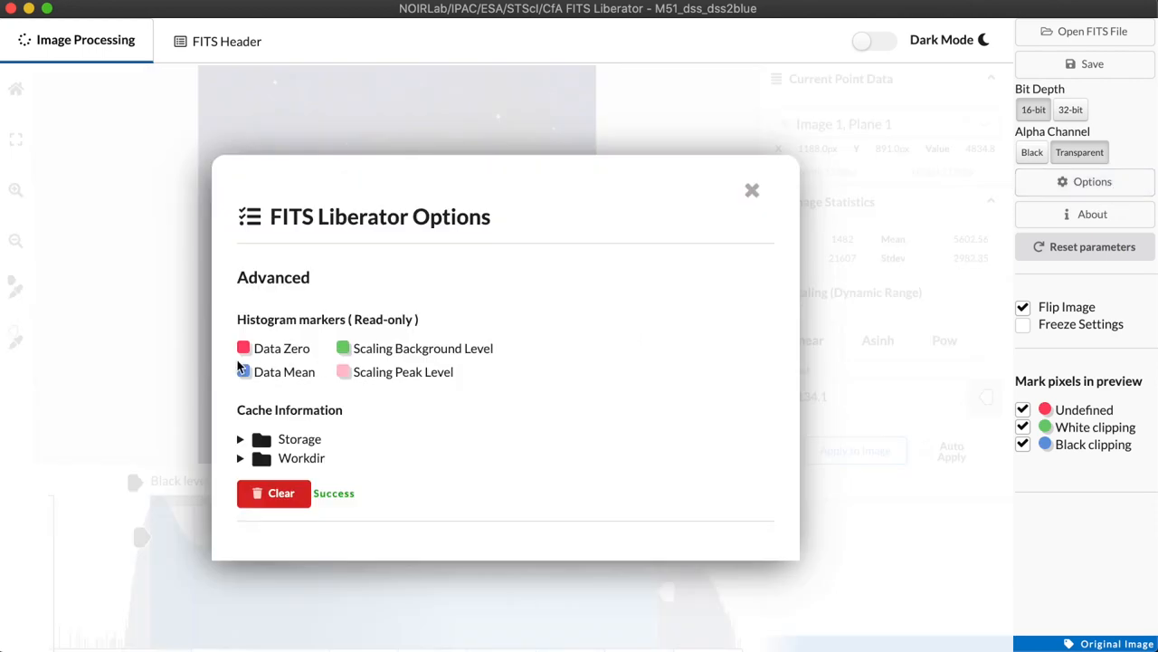
mouse_move(453, 407)
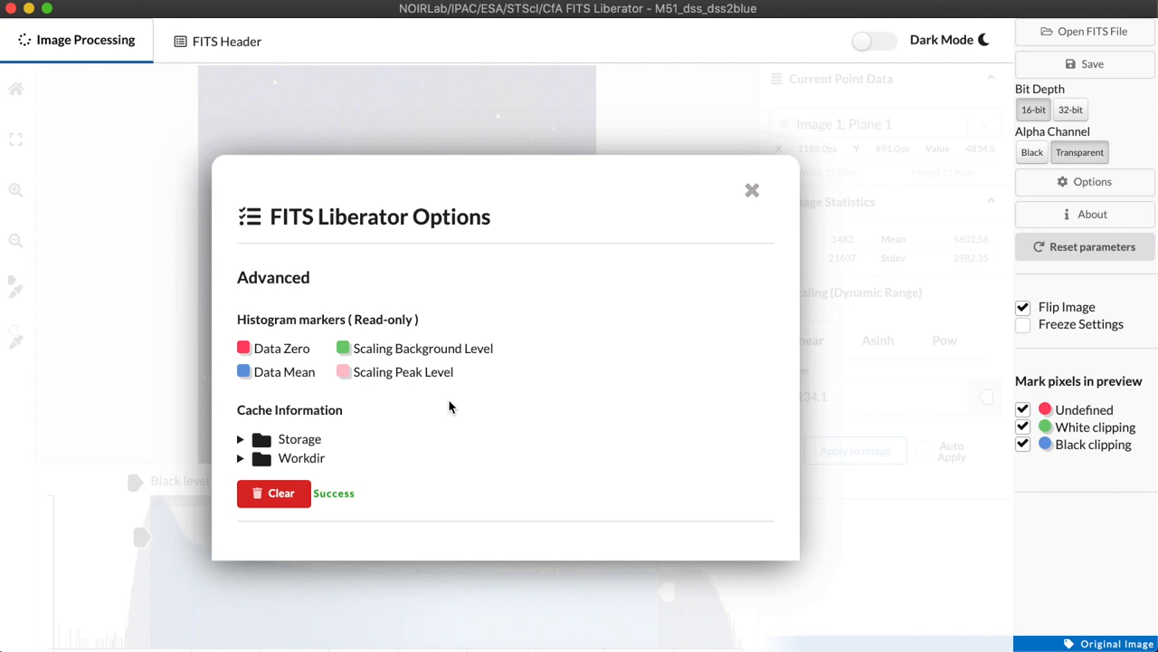
mouse_move(753, 190)
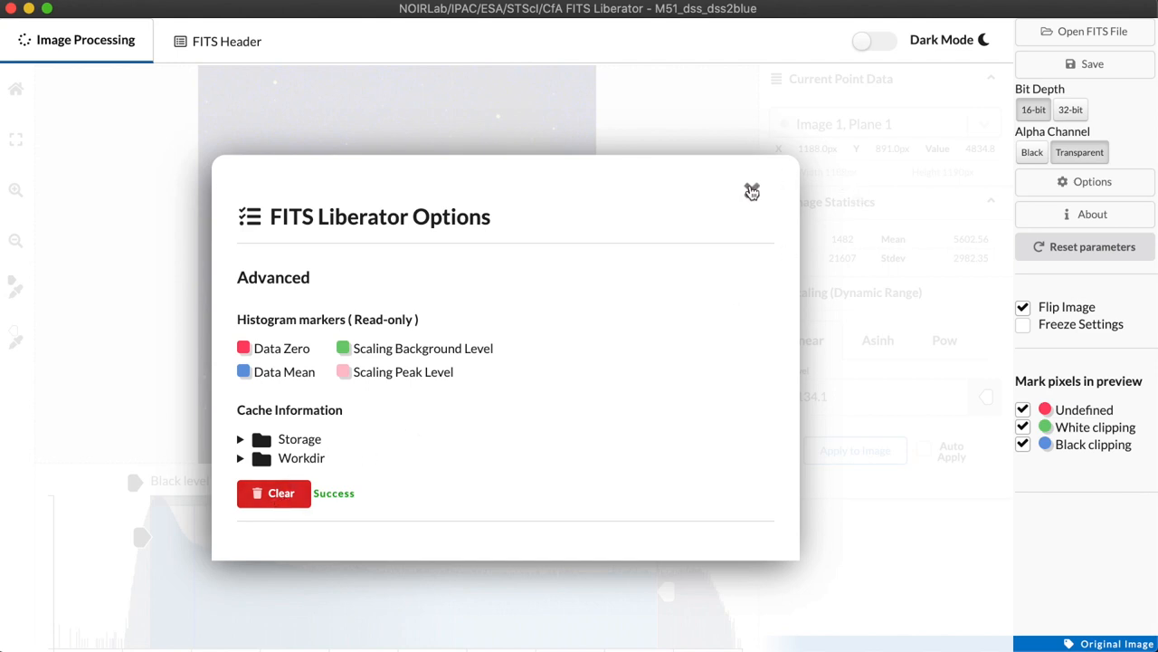
click(753, 190)
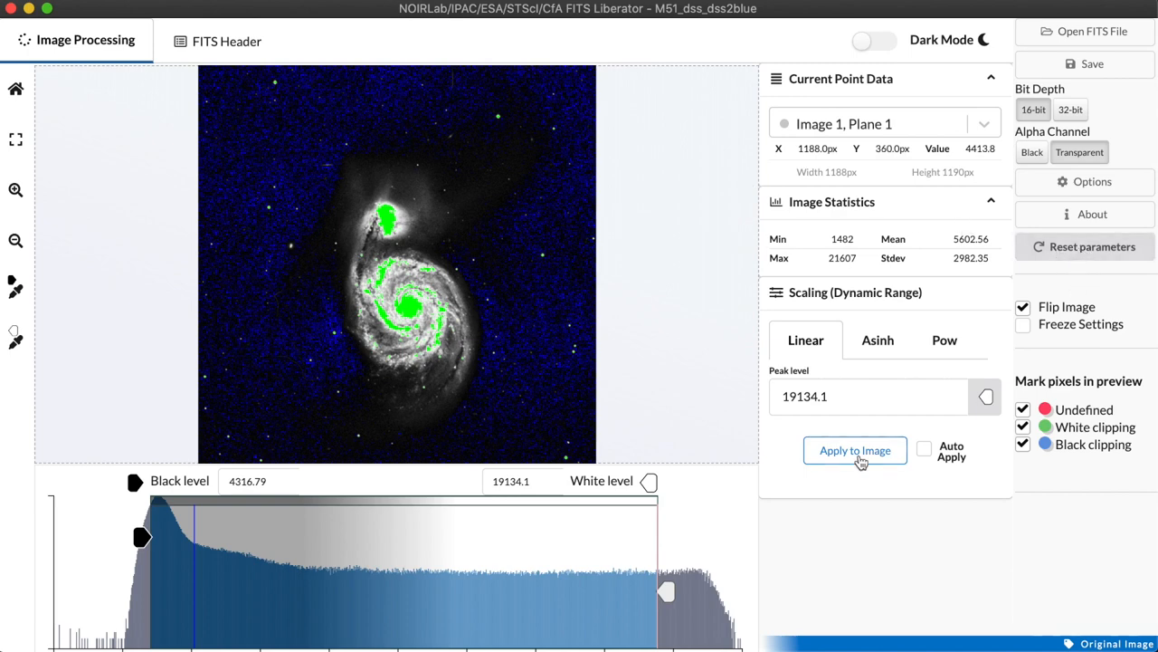
drag(666, 590, 709, 590)
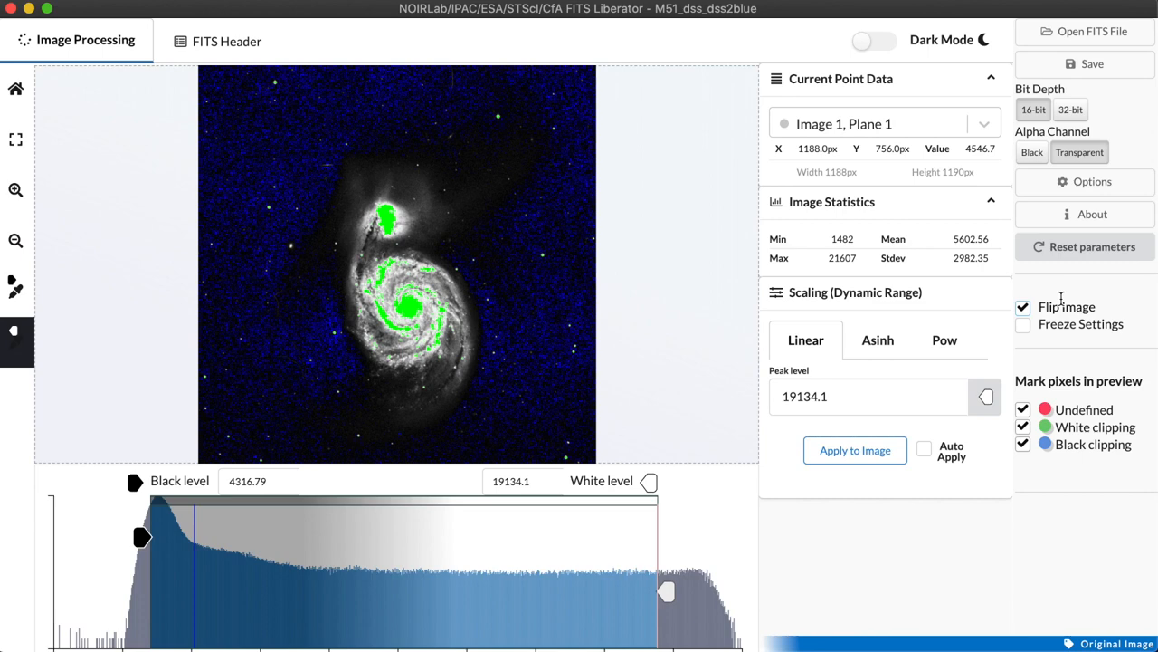
click(1022, 308)
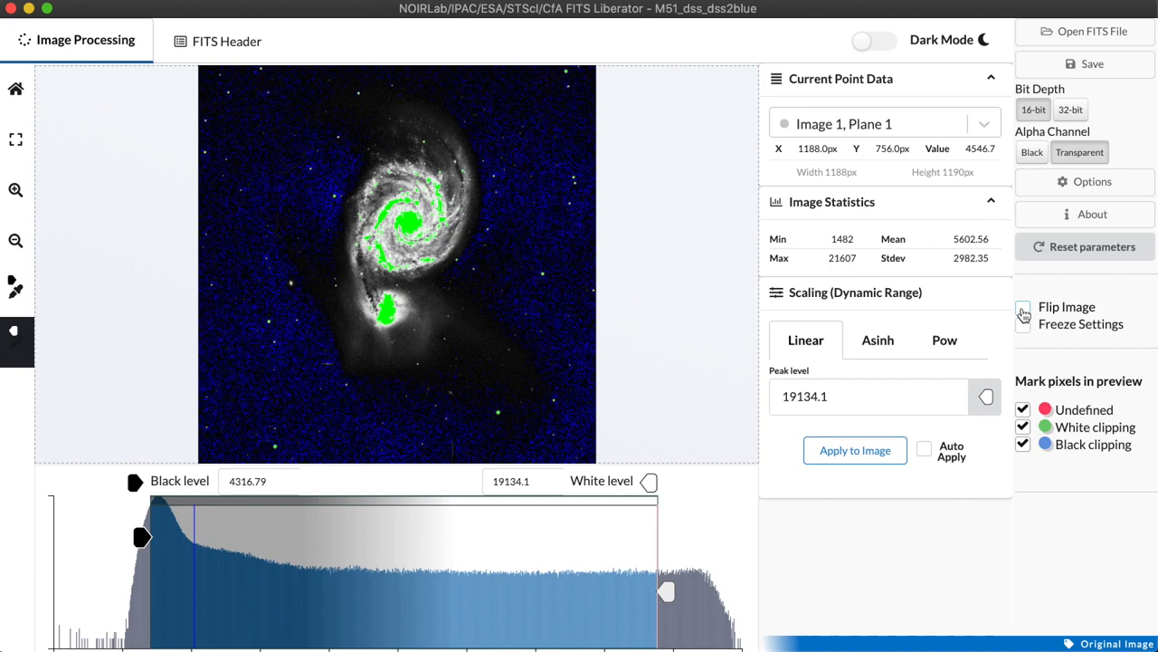
click(1024, 308)
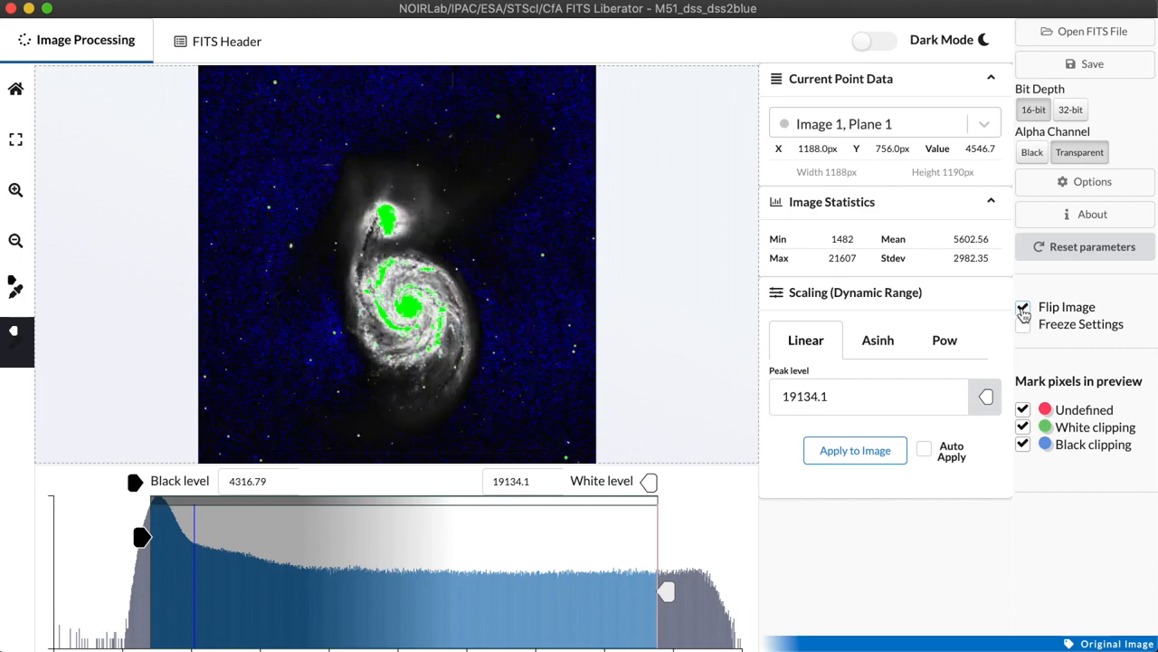
click(1022, 307)
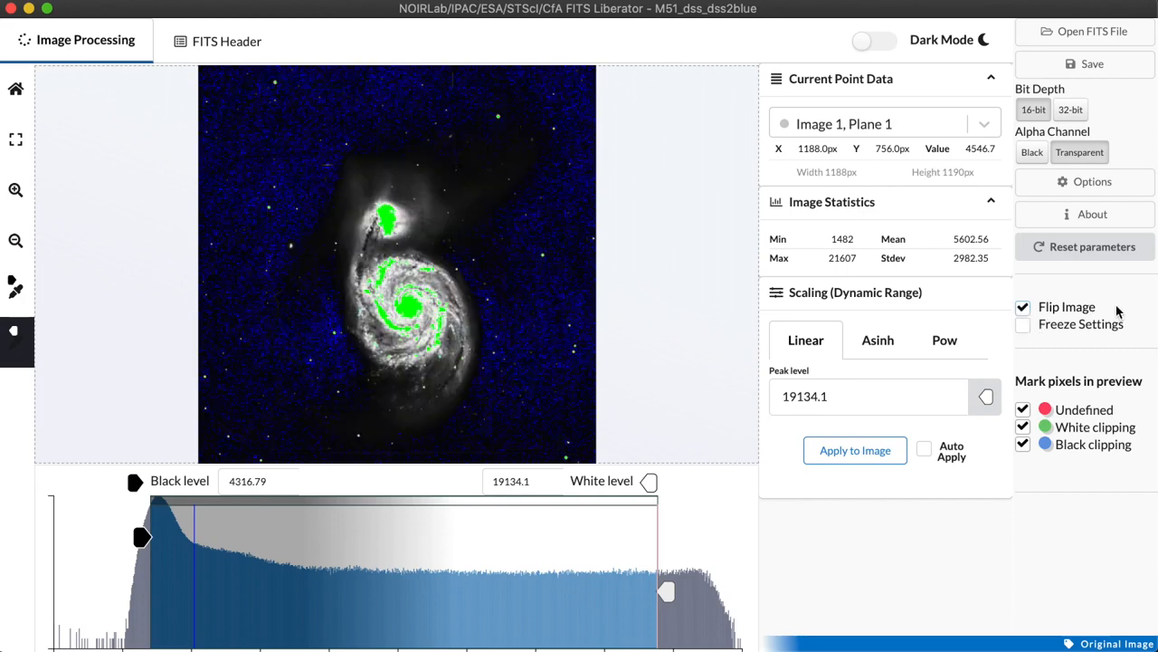
click(1022, 324)
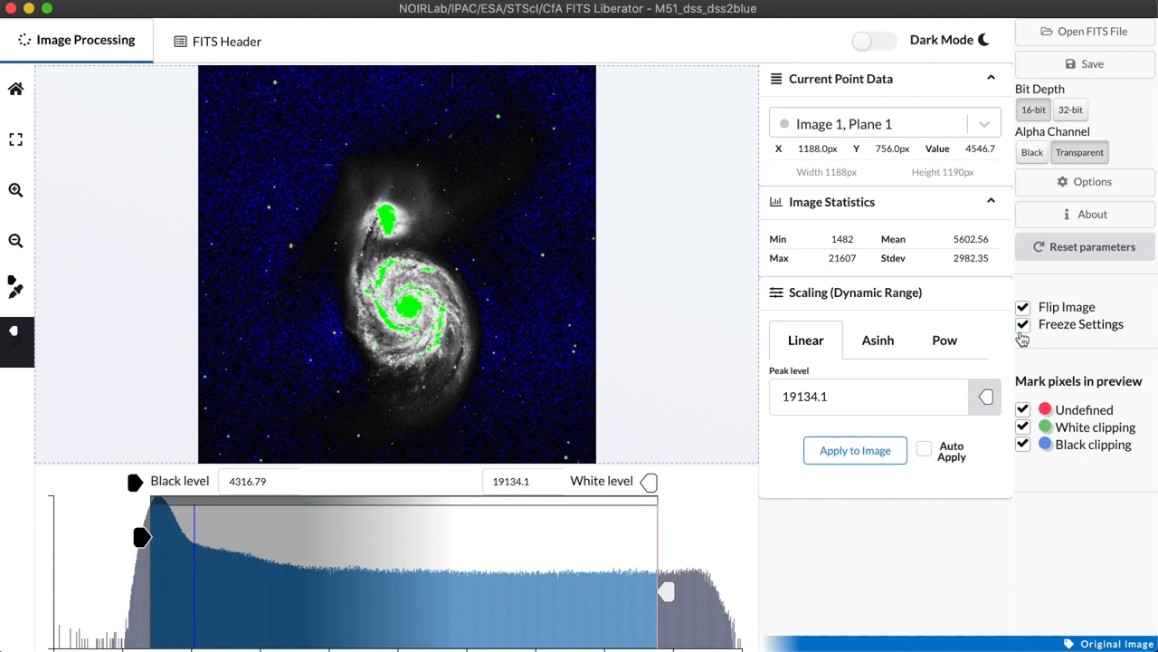
click(1024, 324)
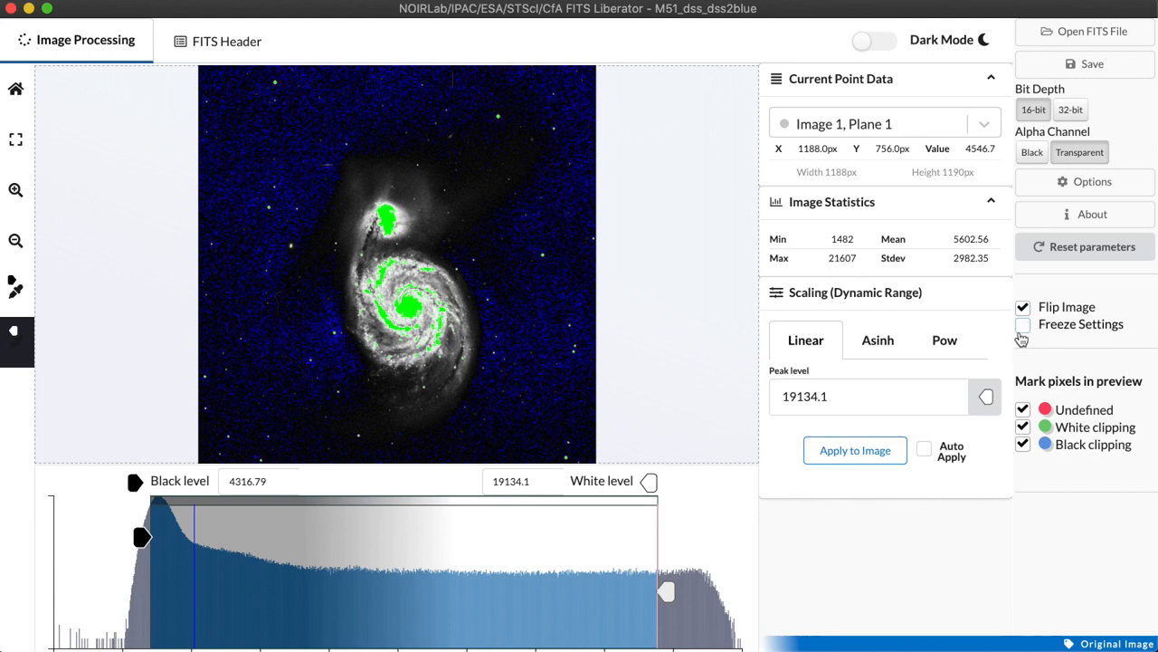
mouse_move(1021, 340)
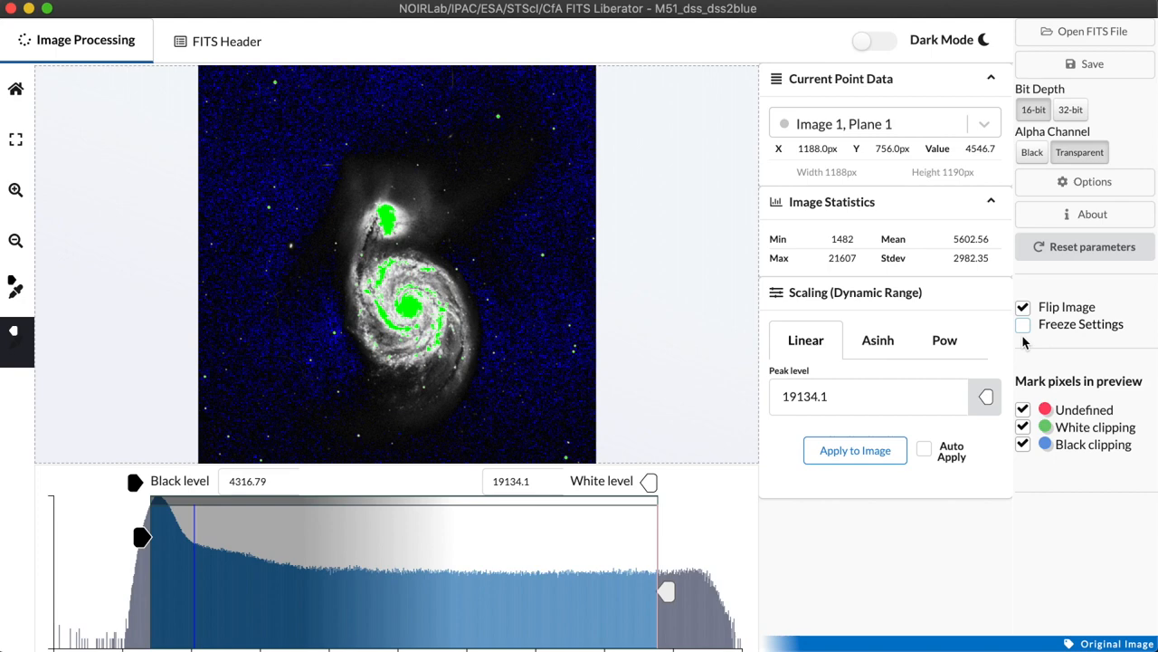
mouse_move(1025, 337)
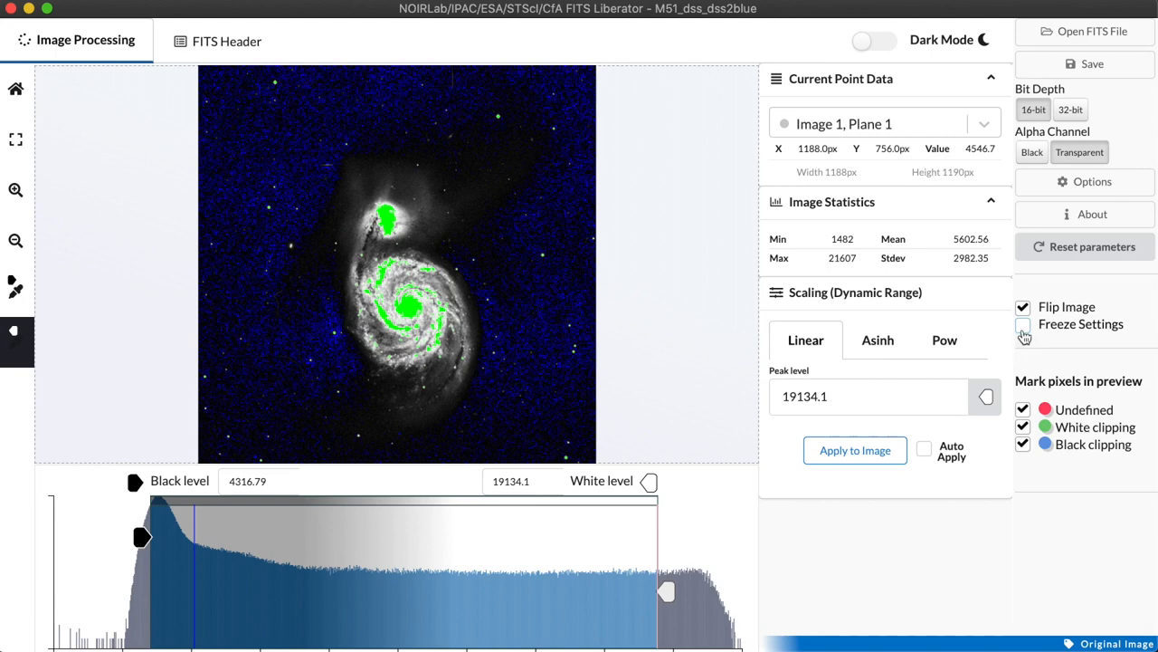
click(1025, 323)
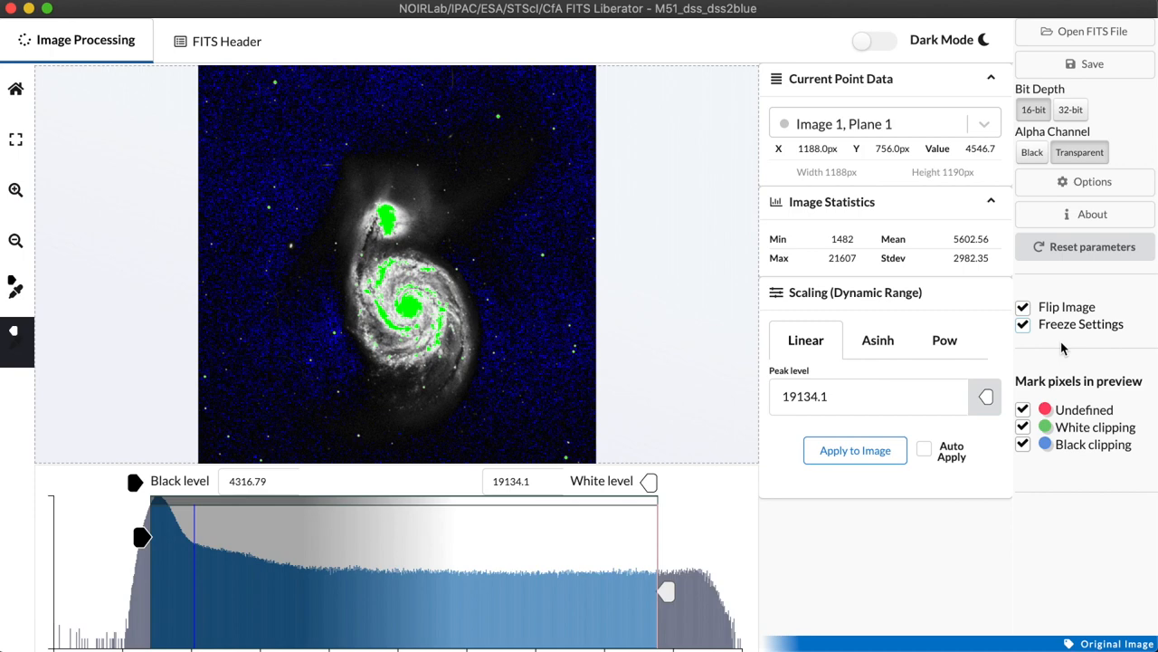
click(1023, 324)
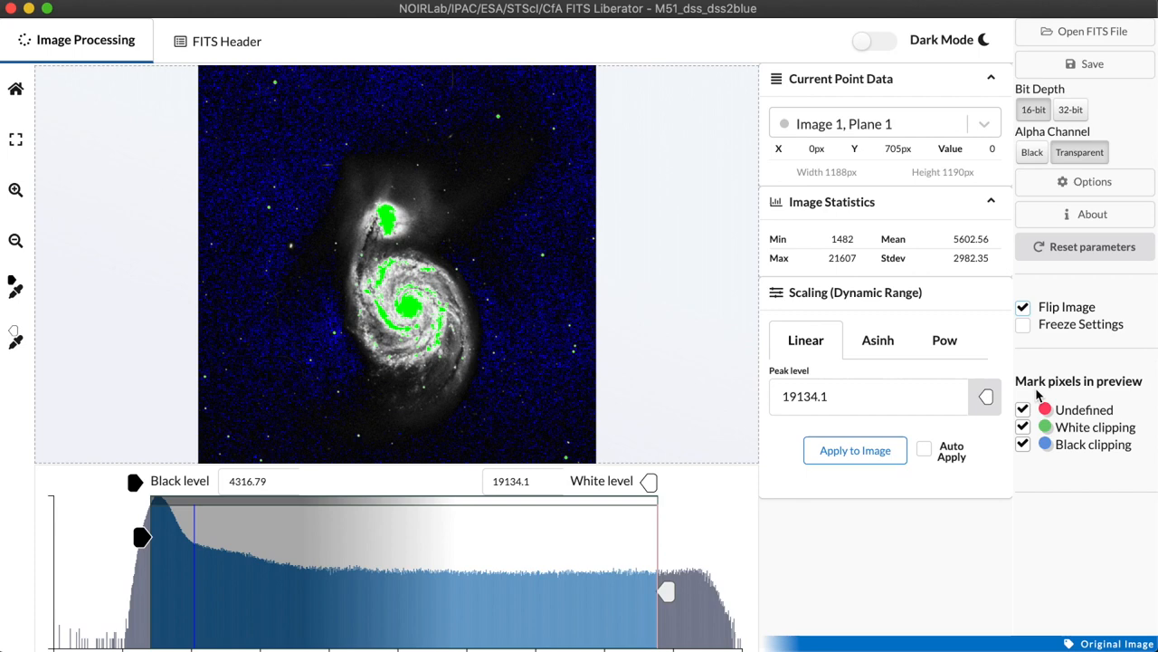
mouse_move(1039, 503)
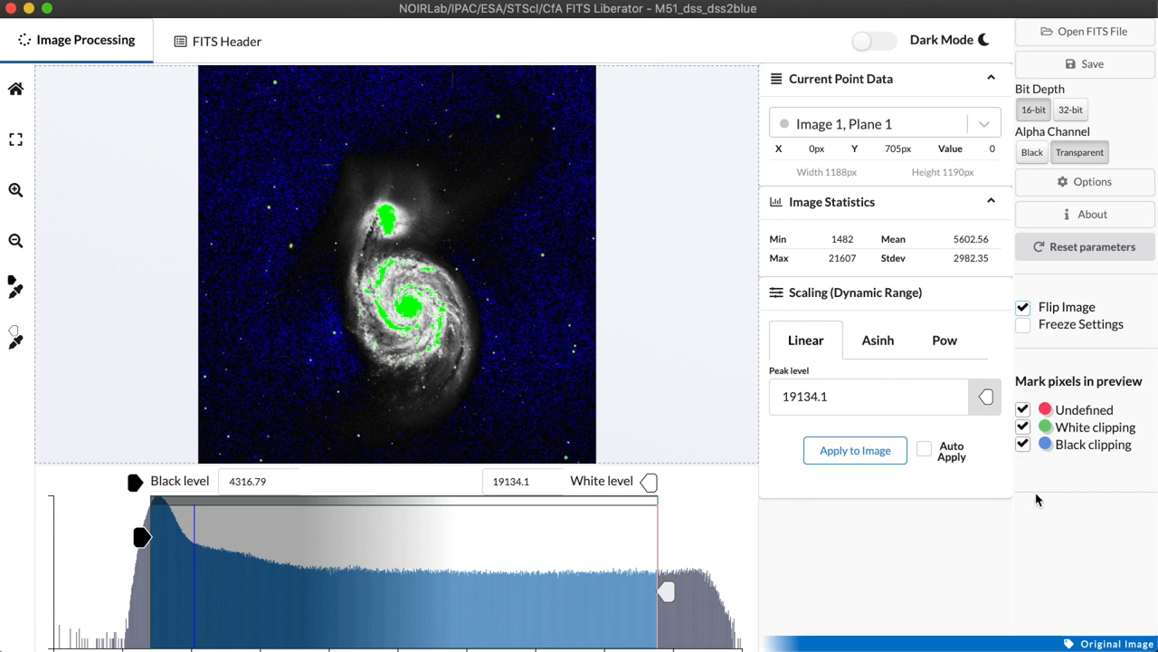
Step: Toggle the clipping markers off and on while roughing in the black level near 3868
click(1024, 427)
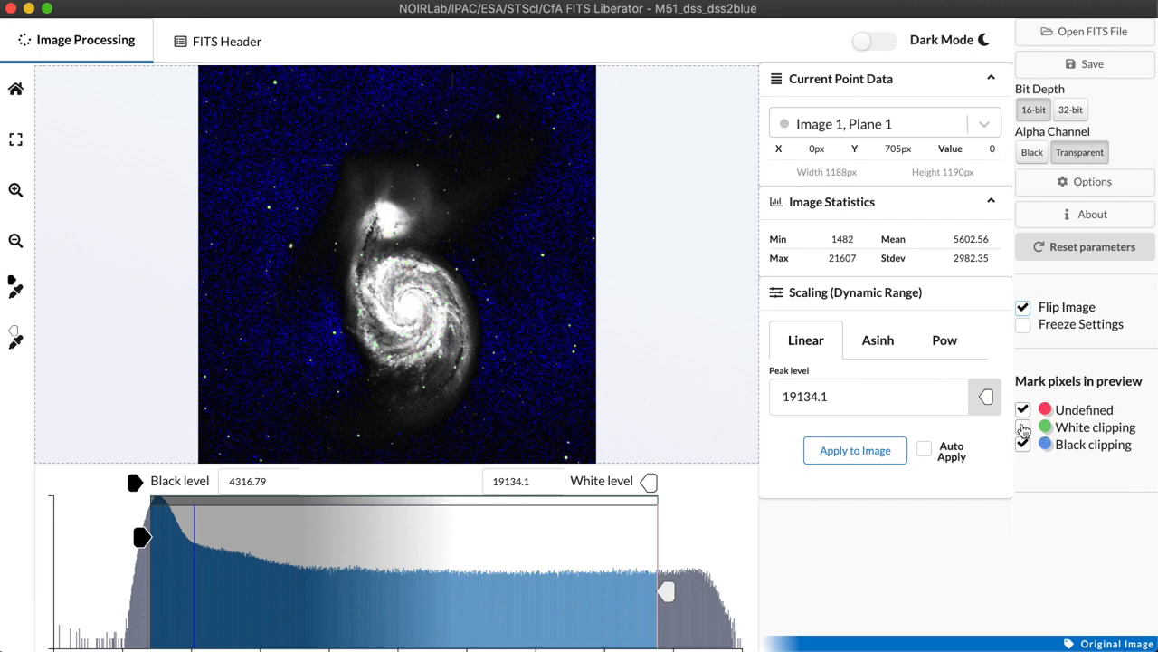
click(1024, 427)
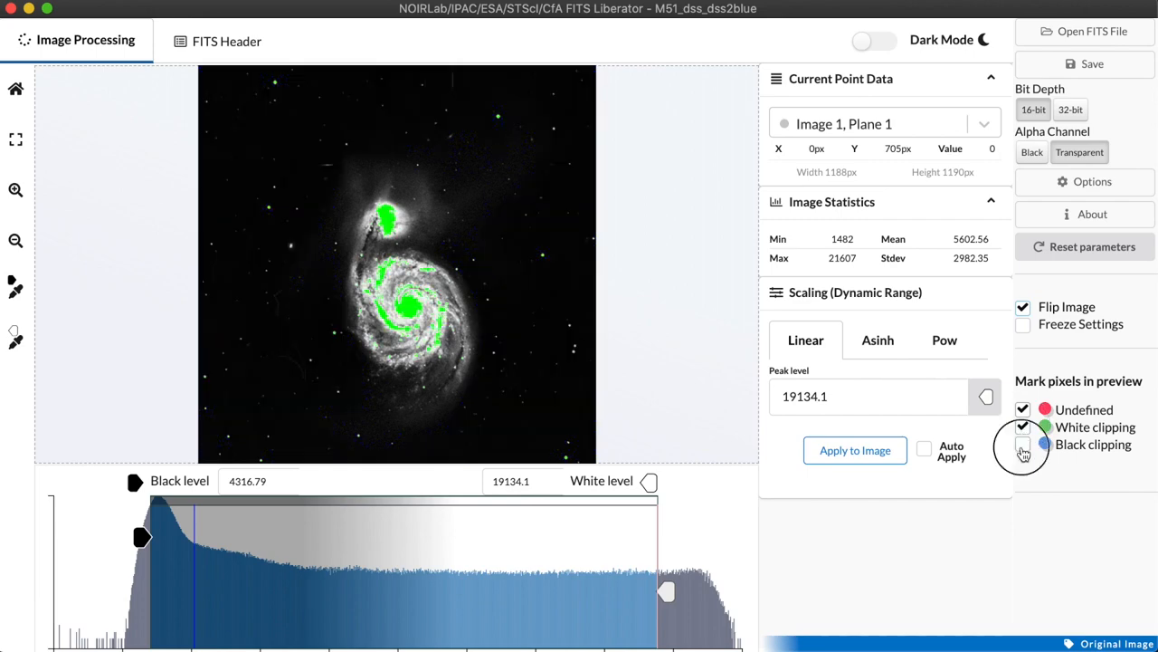
click(1022, 427)
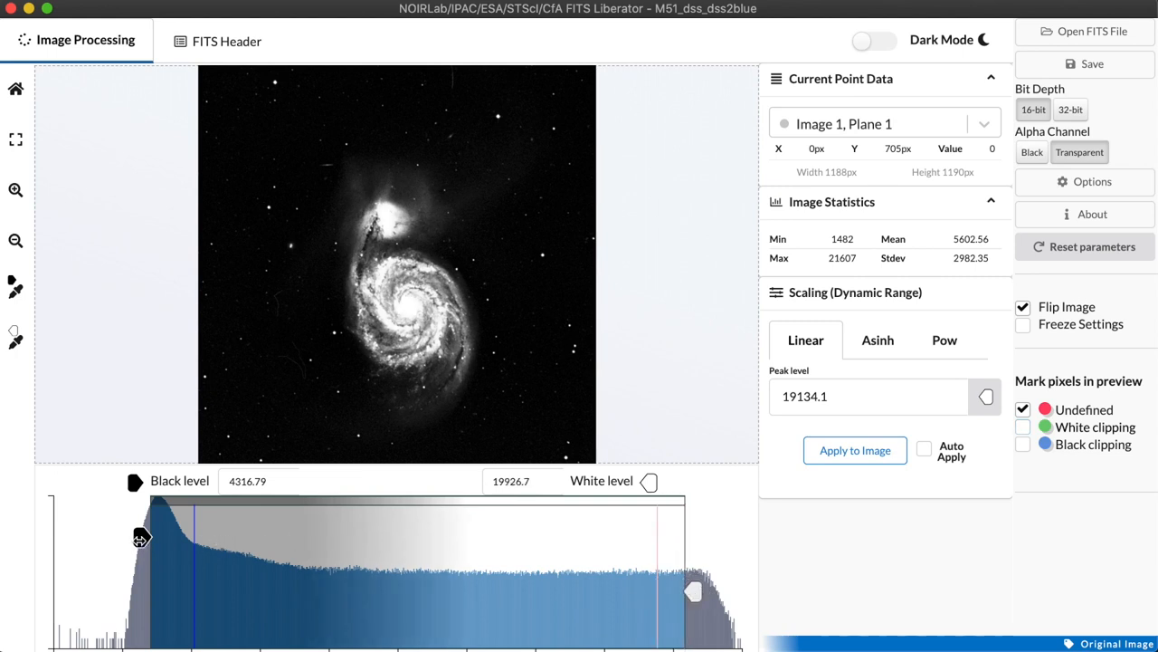
drag(141, 536, 197, 539)
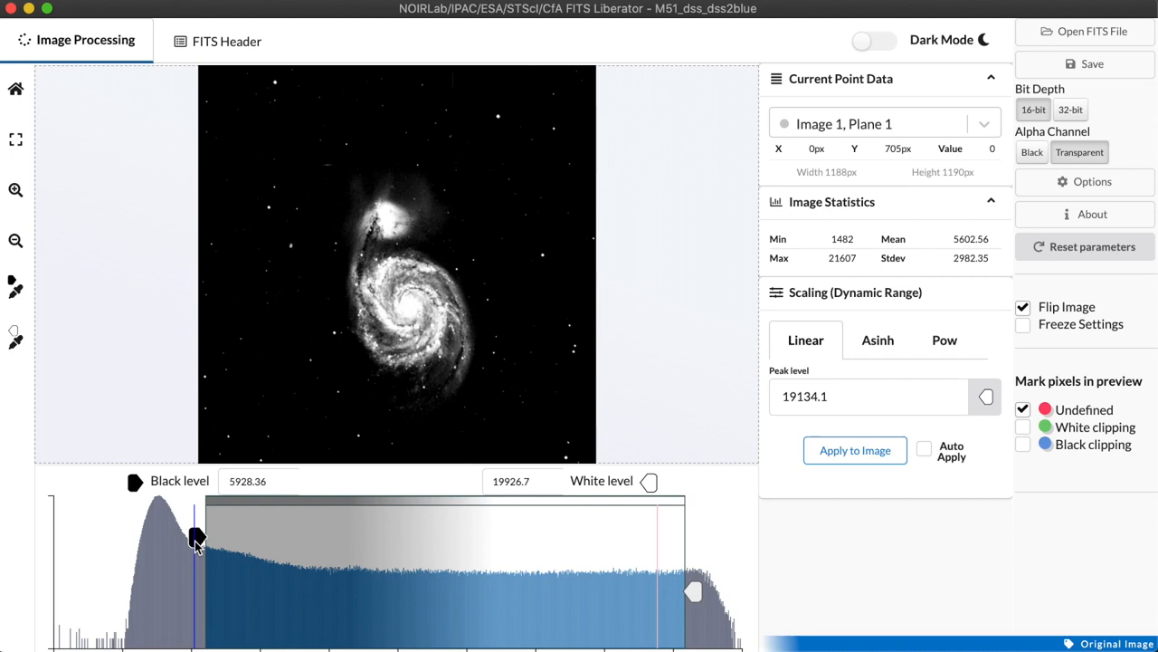
drag(197, 536, 127, 535)
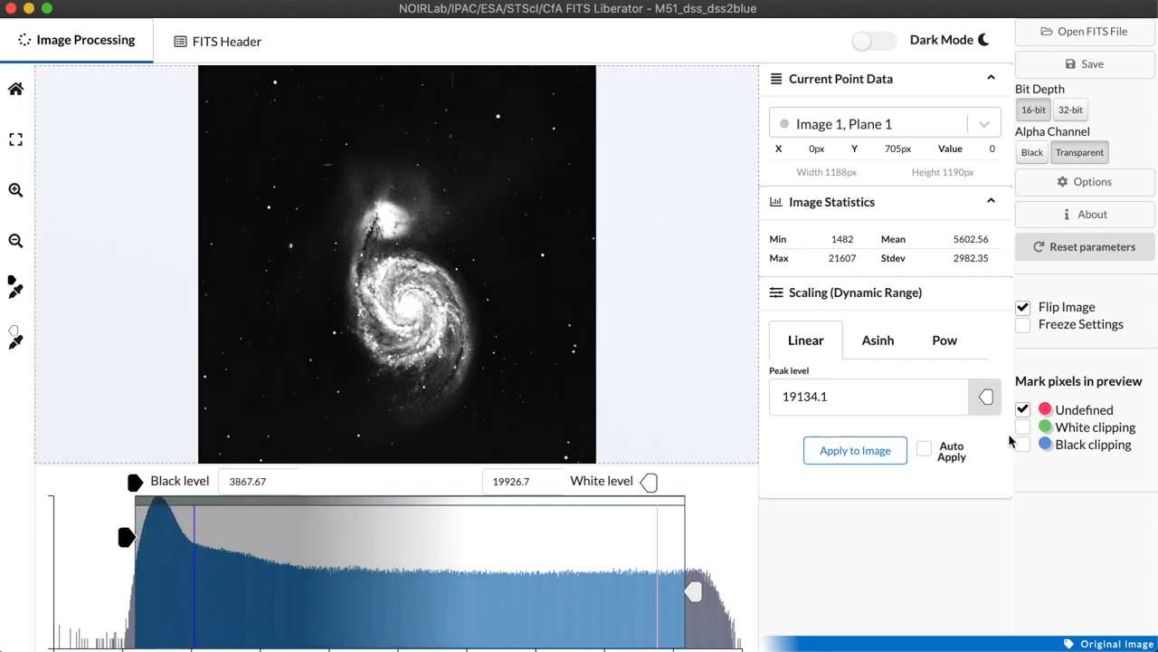
click(1023, 427)
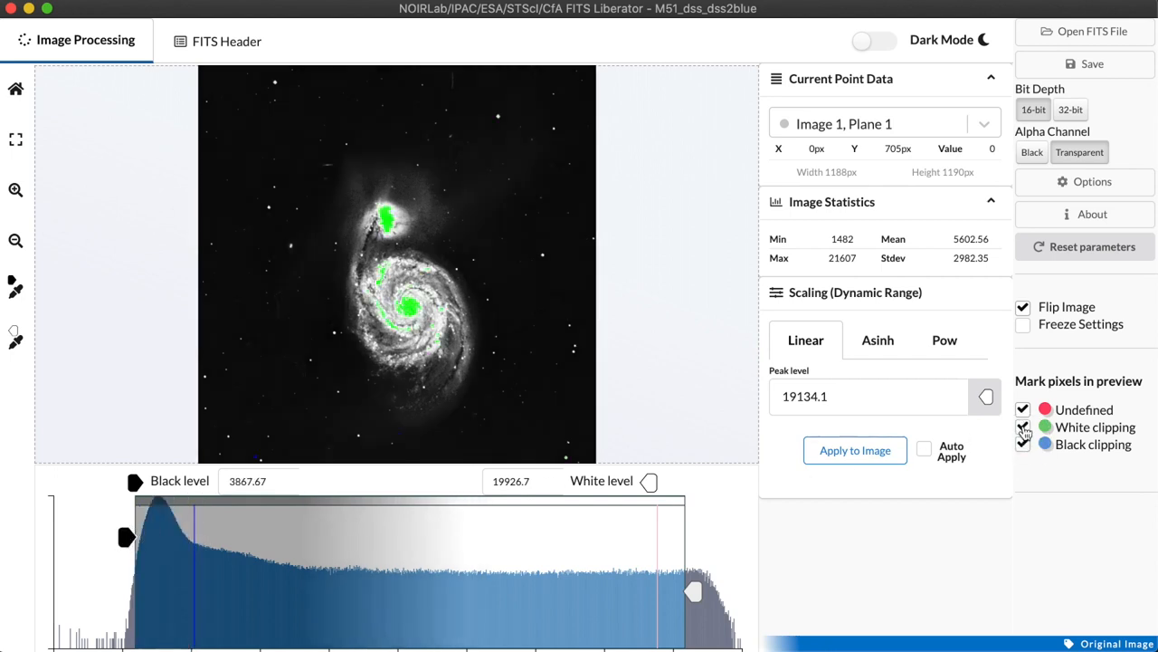
click(1024, 427)
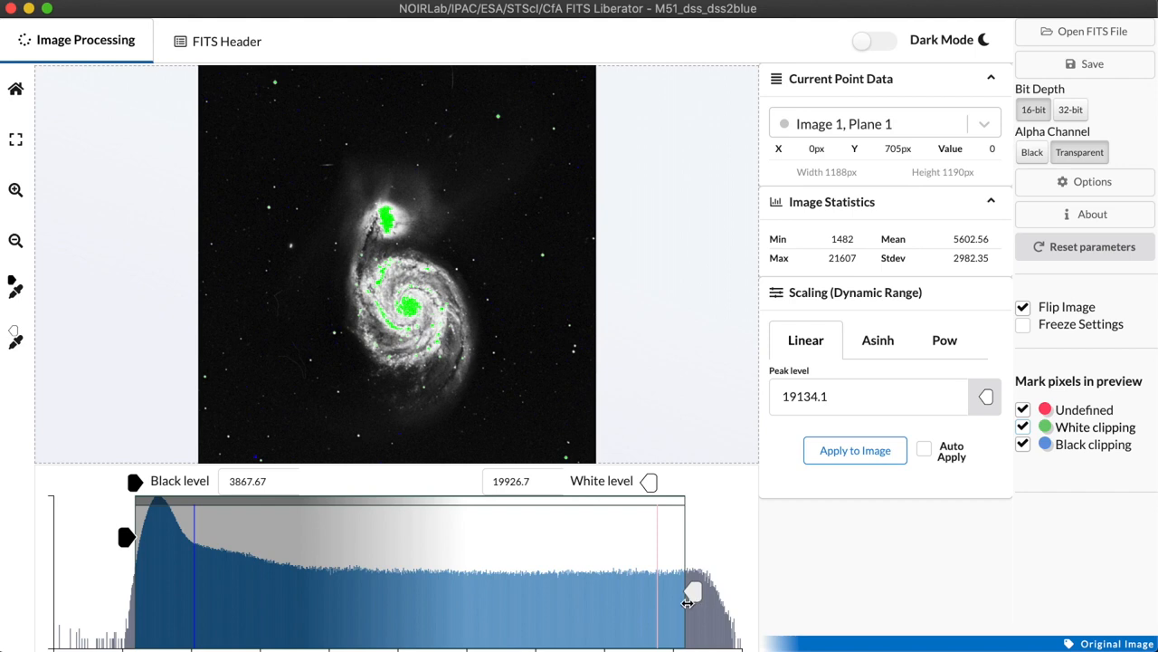
Step: Fine-tune the stretch to black level 3709.16 and white level 21089.1 with no core clipping
drag(691, 594, 722, 594)
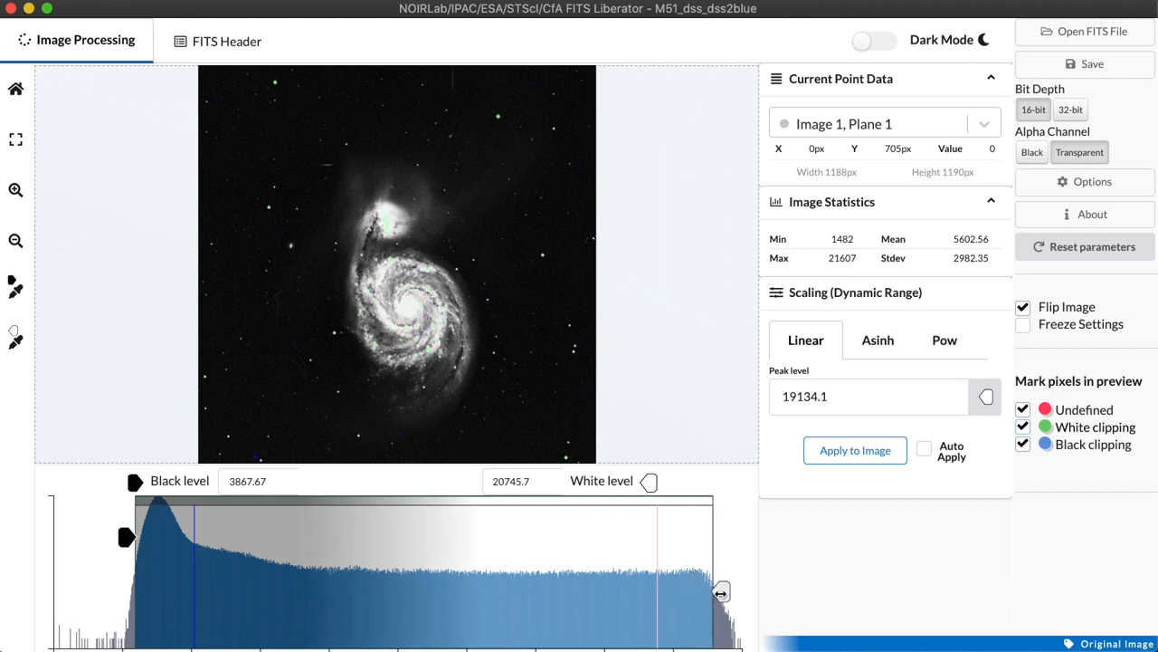
drag(720, 594, 710, 593)
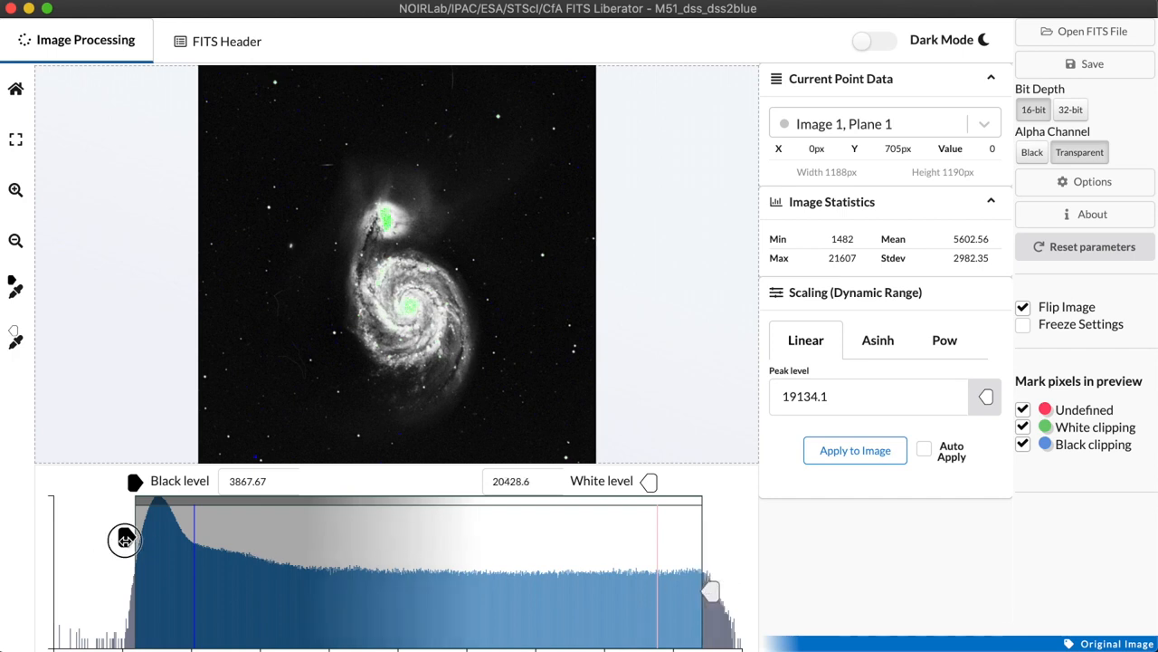
drag(125, 540, 142, 538)
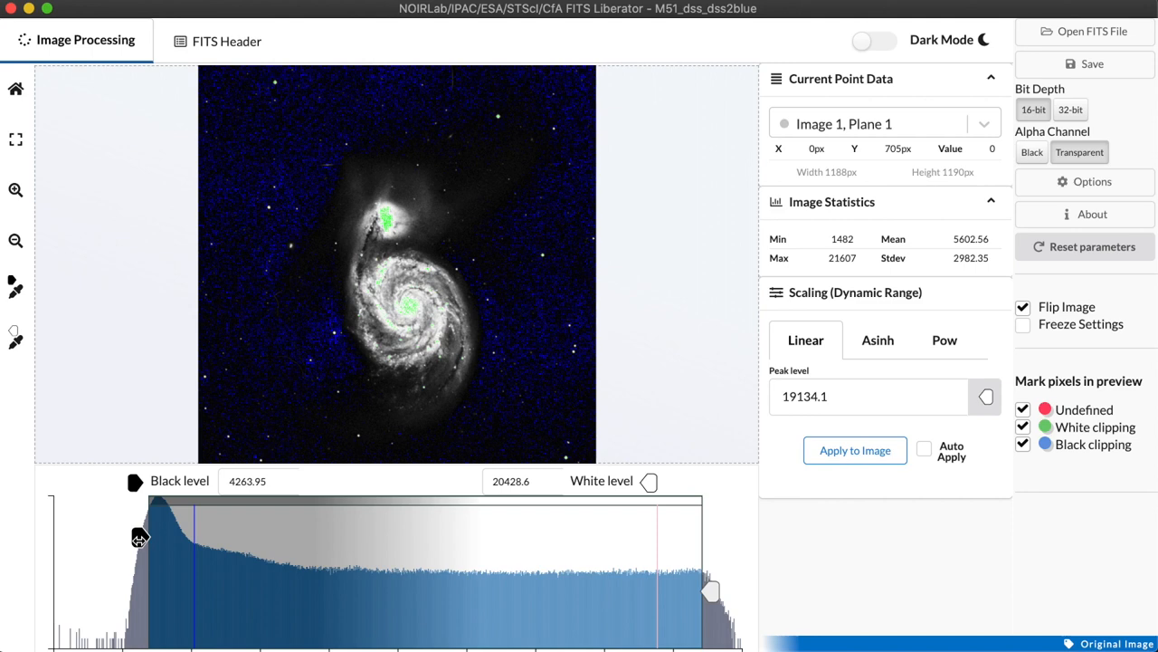
drag(141, 534, 120, 536)
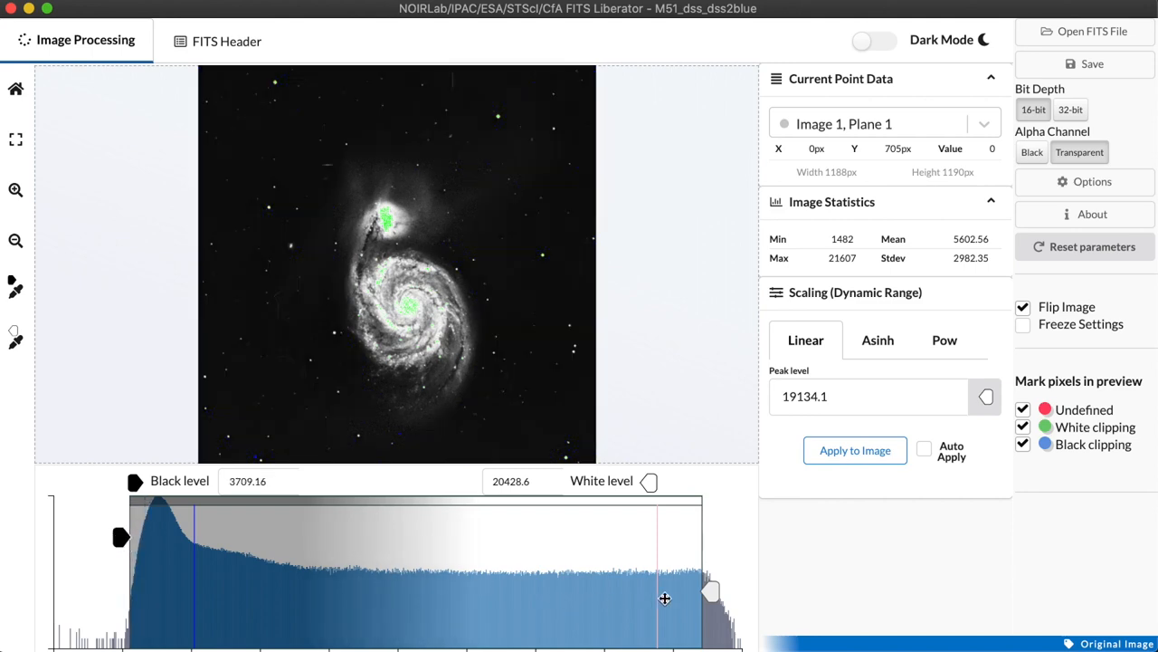
drag(709, 592, 687, 592)
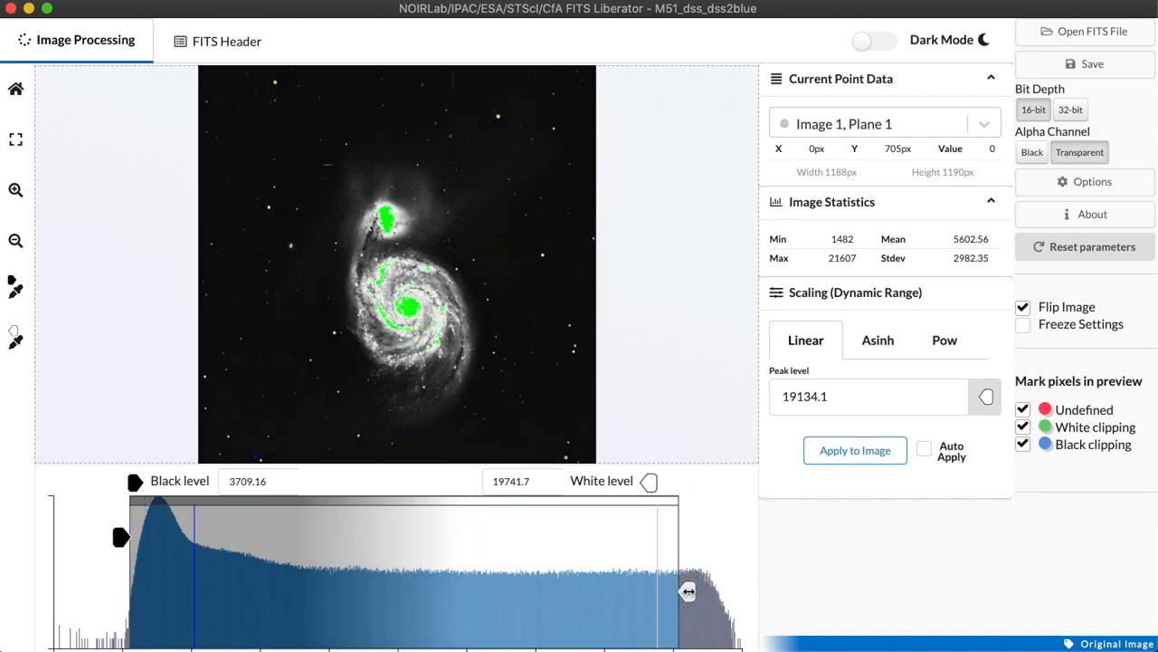
drag(688, 590, 731, 591)
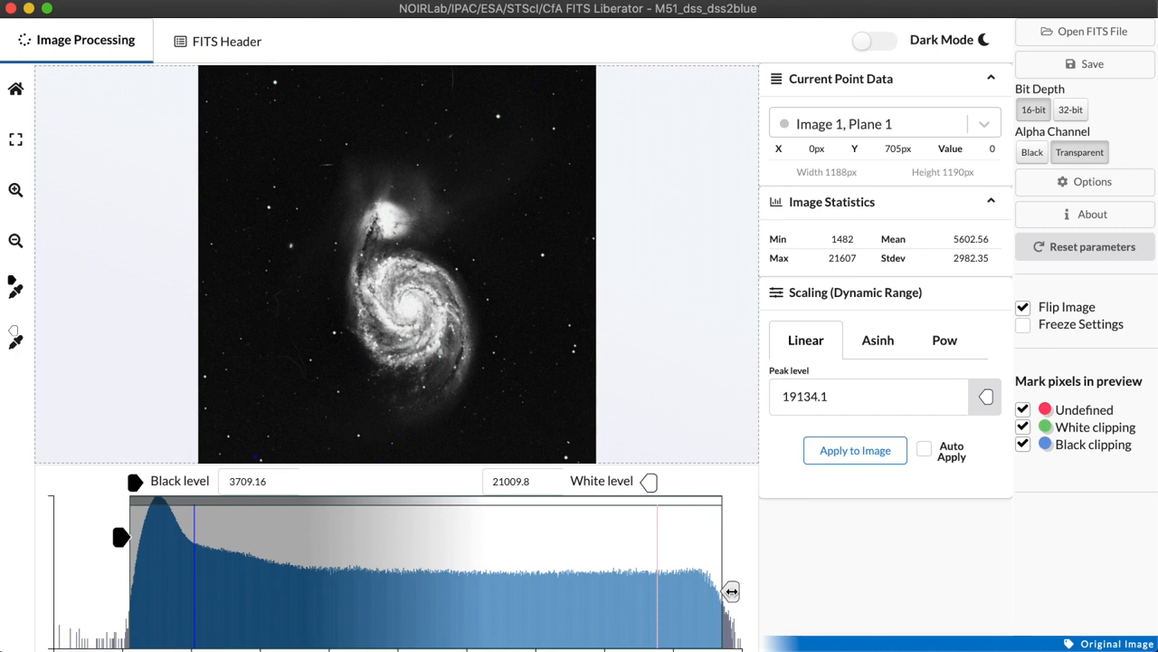
drag(731, 590, 739, 590)
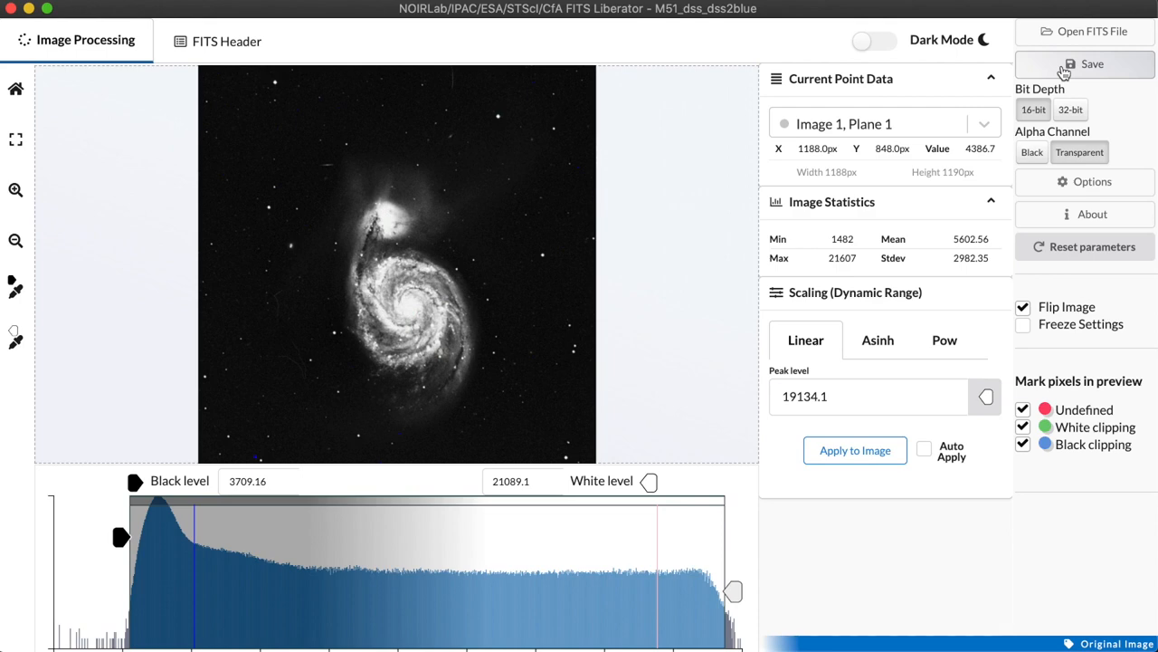
click(1086, 63)
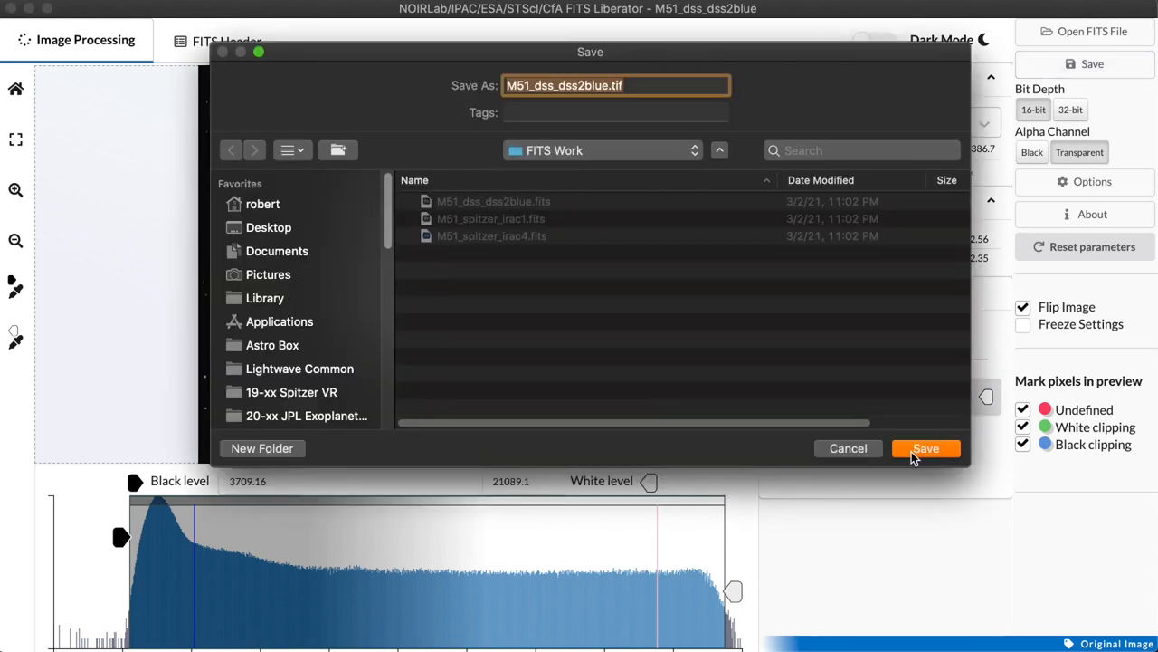
click(927, 449)
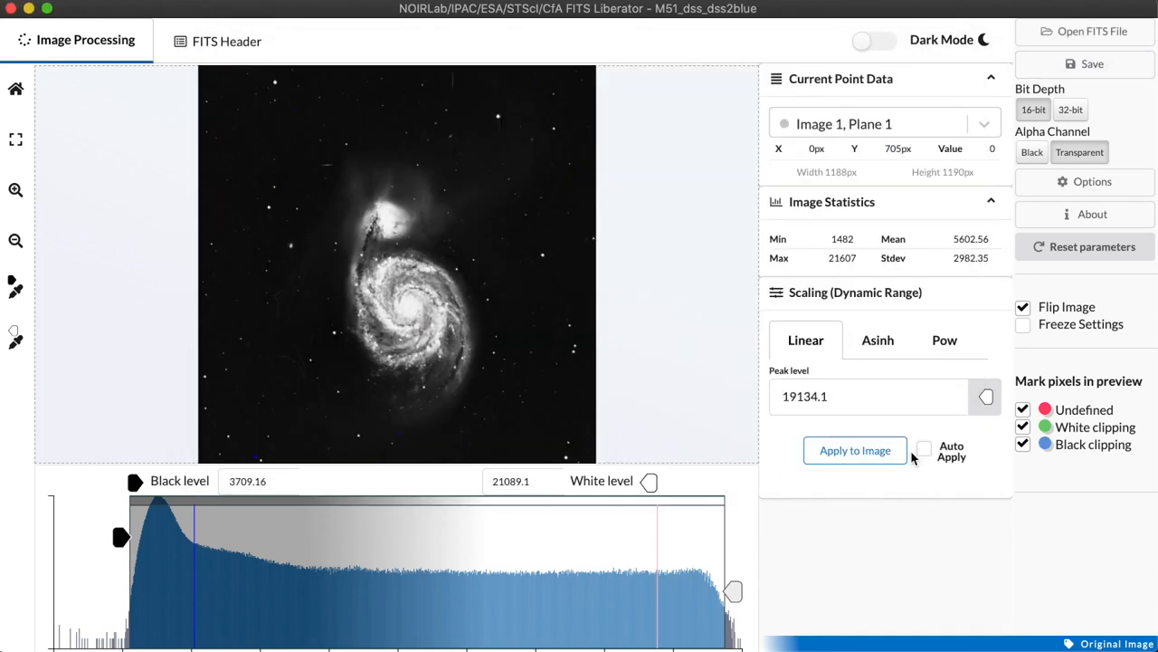
click(854, 449)
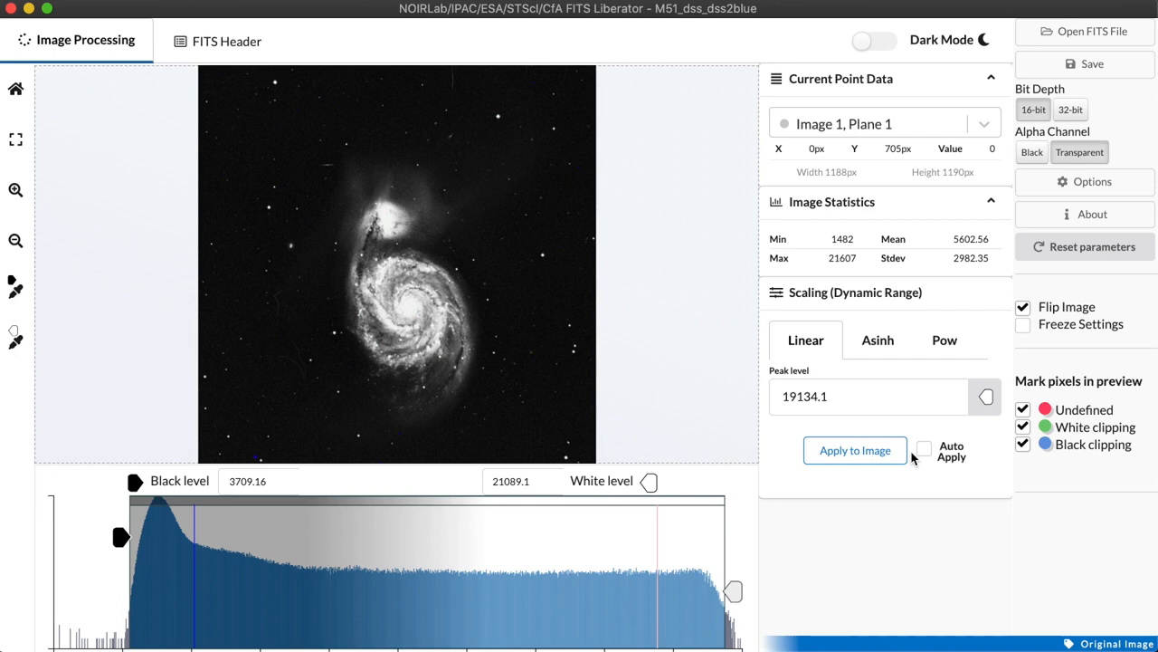
mouse_move(951, 534)
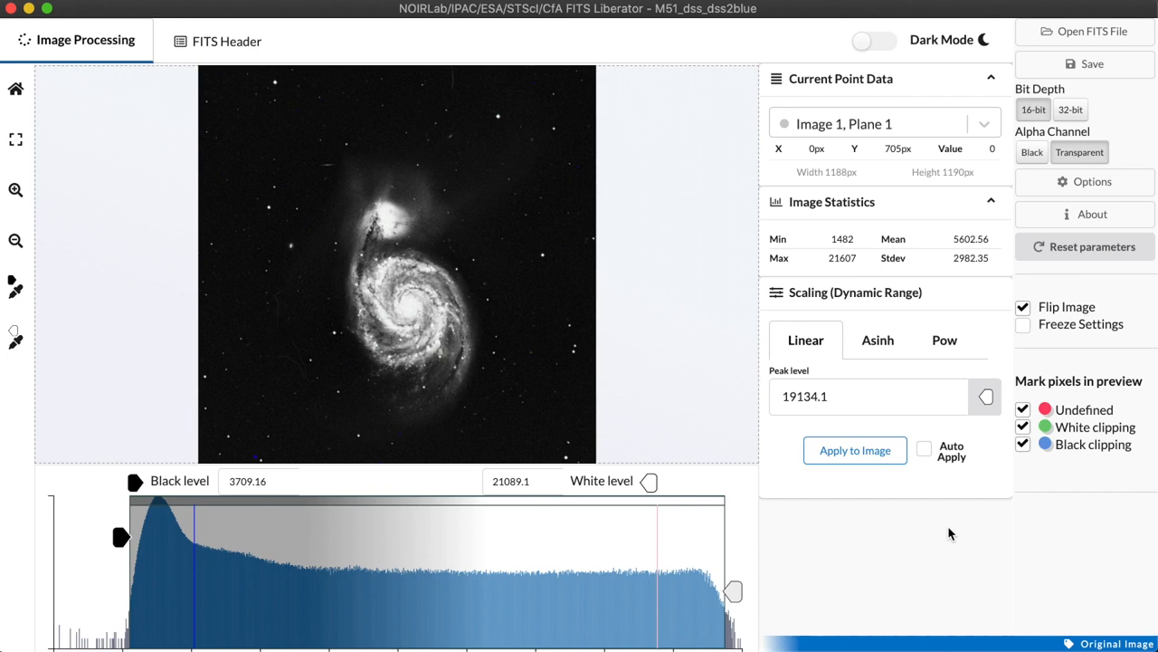
mouse_move(47, 244)
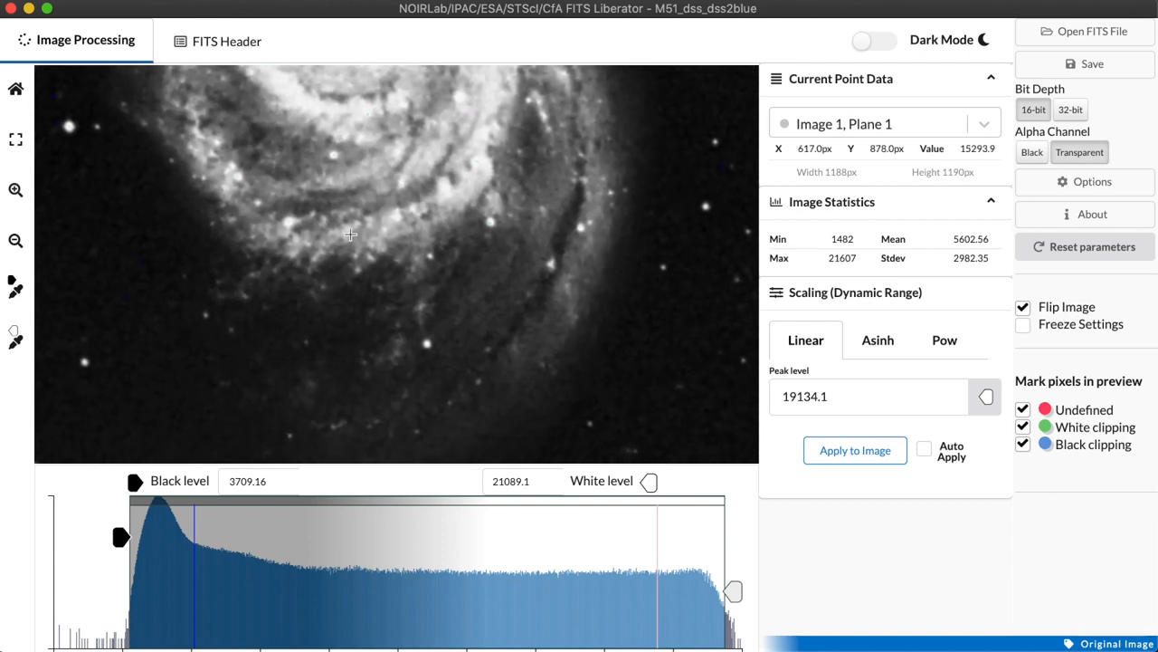
mouse_move(370, 250)
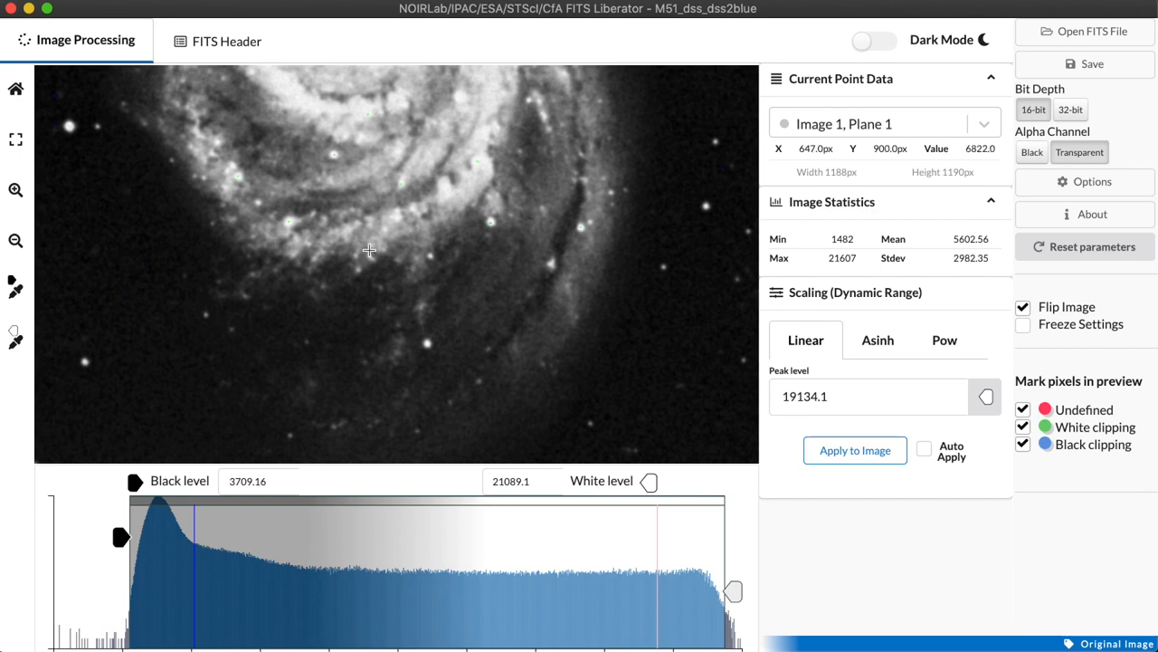
click(15, 87)
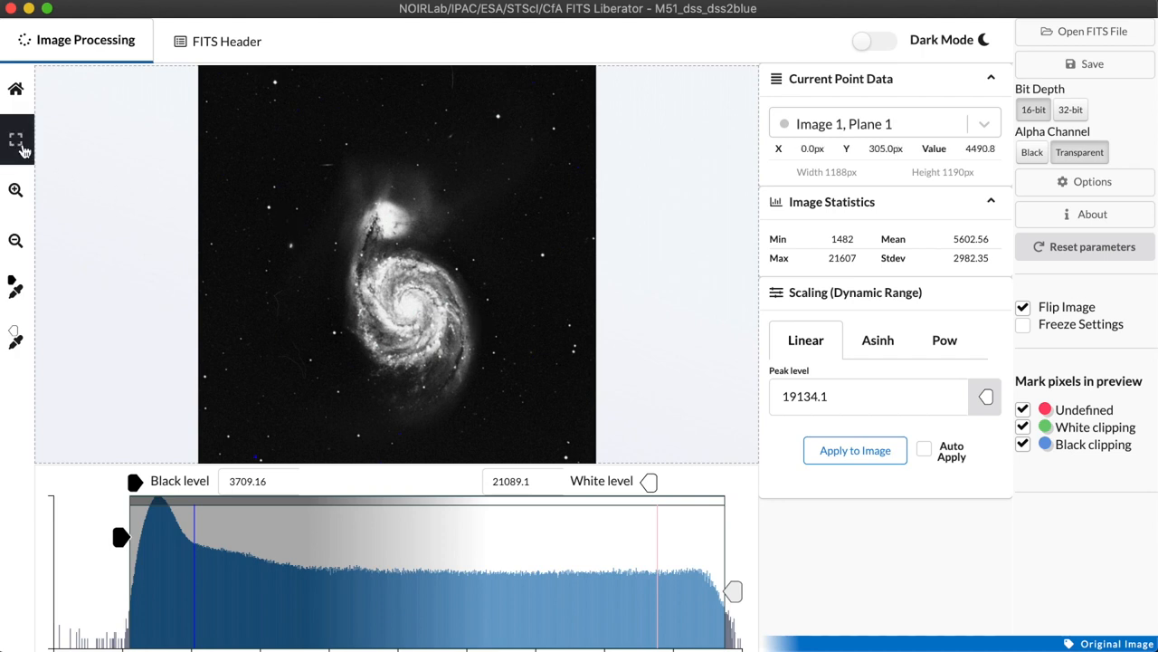
mouse_move(17, 141)
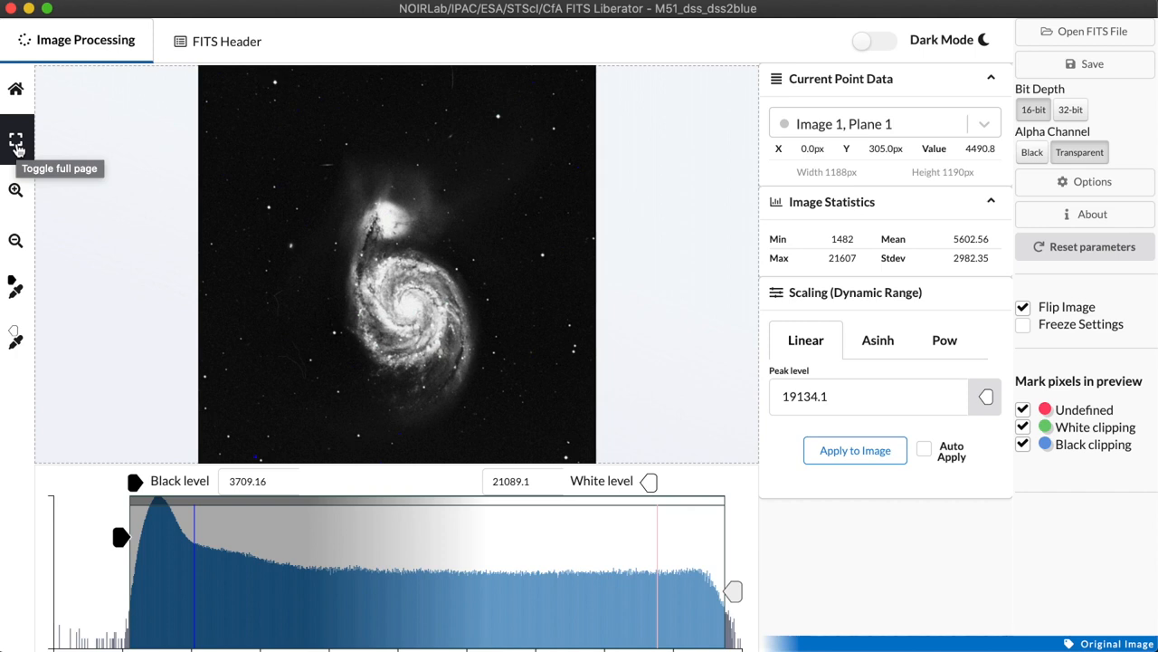
mouse_move(213, 287)
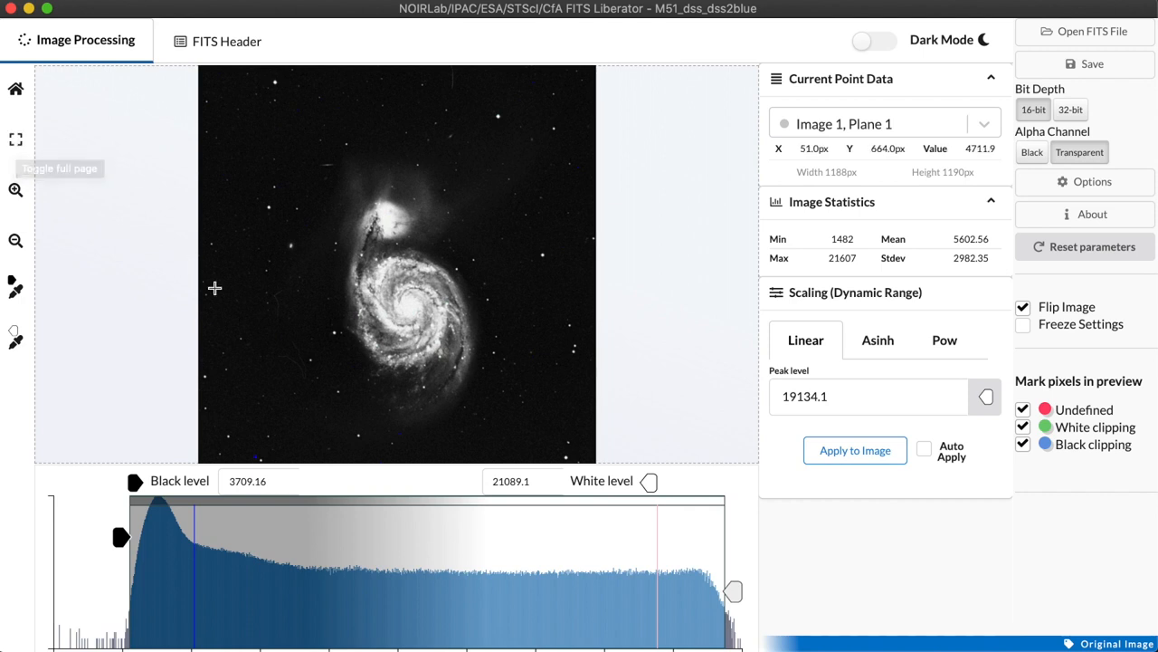
mouse_move(17, 282)
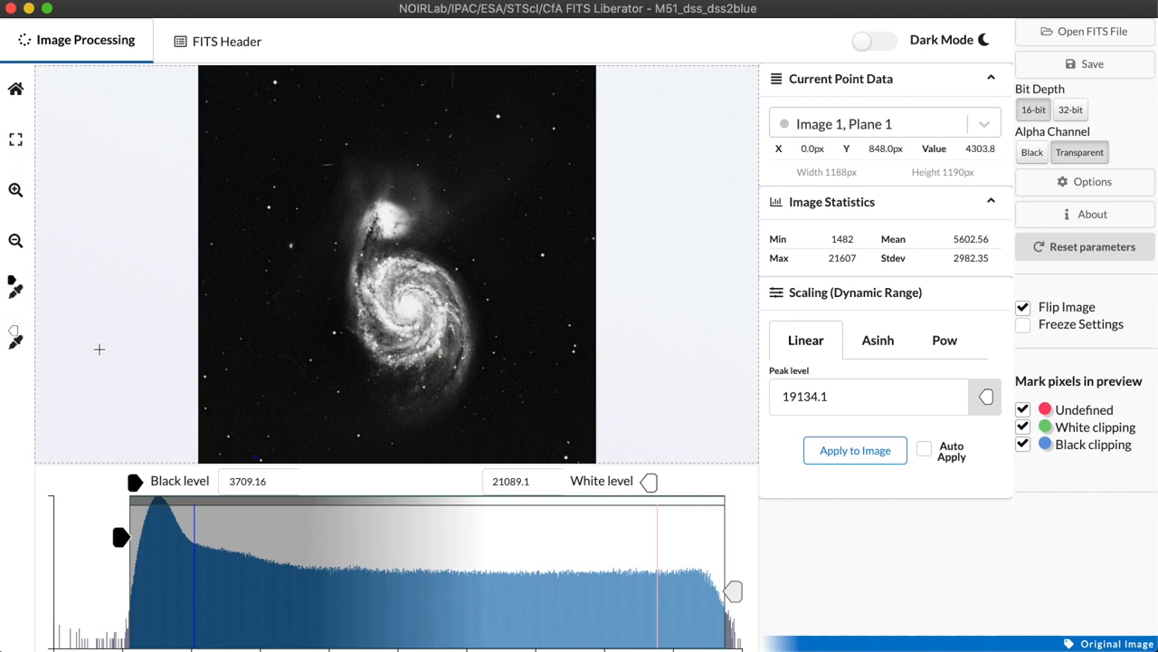
mouse_move(120, 507)
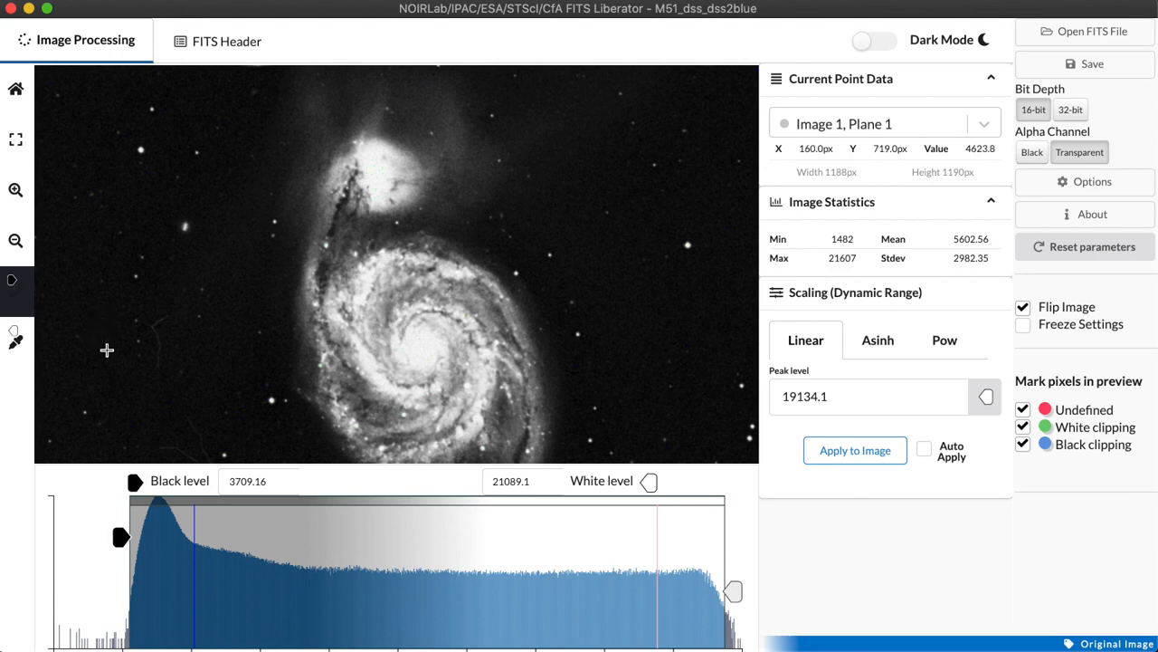
Step: Adjust the sliders to black level 4074.85 and white level 20855.8 with almost no clipping
drag(123, 535, 152, 536)
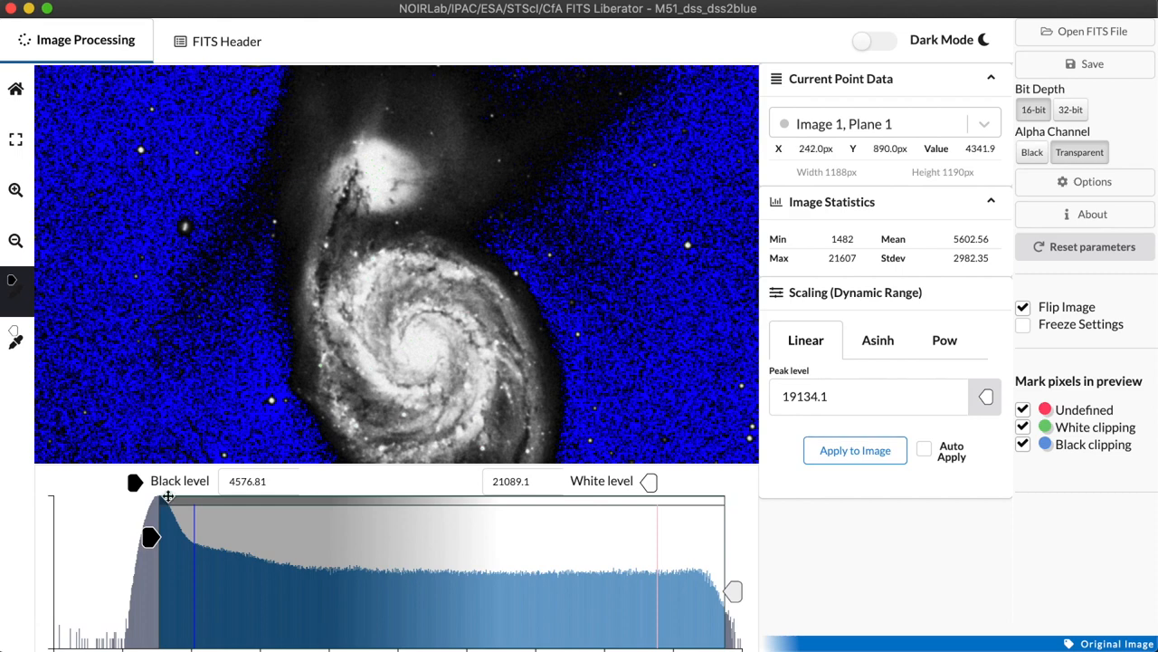
mouse_move(166, 384)
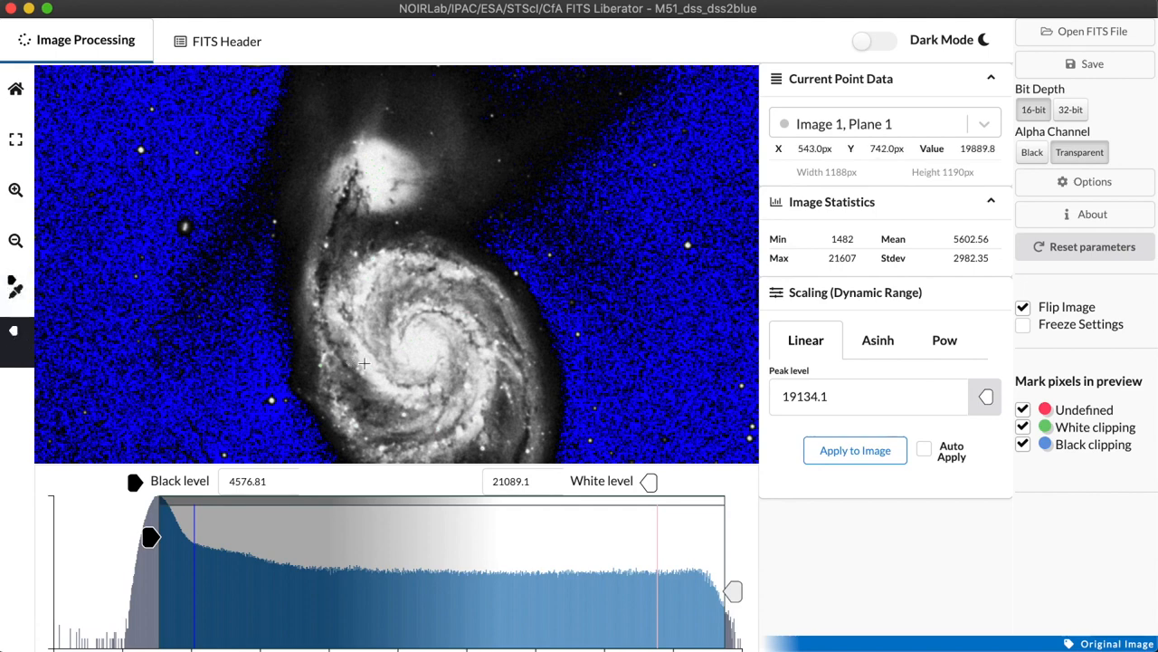
mouse_move(358, 344)
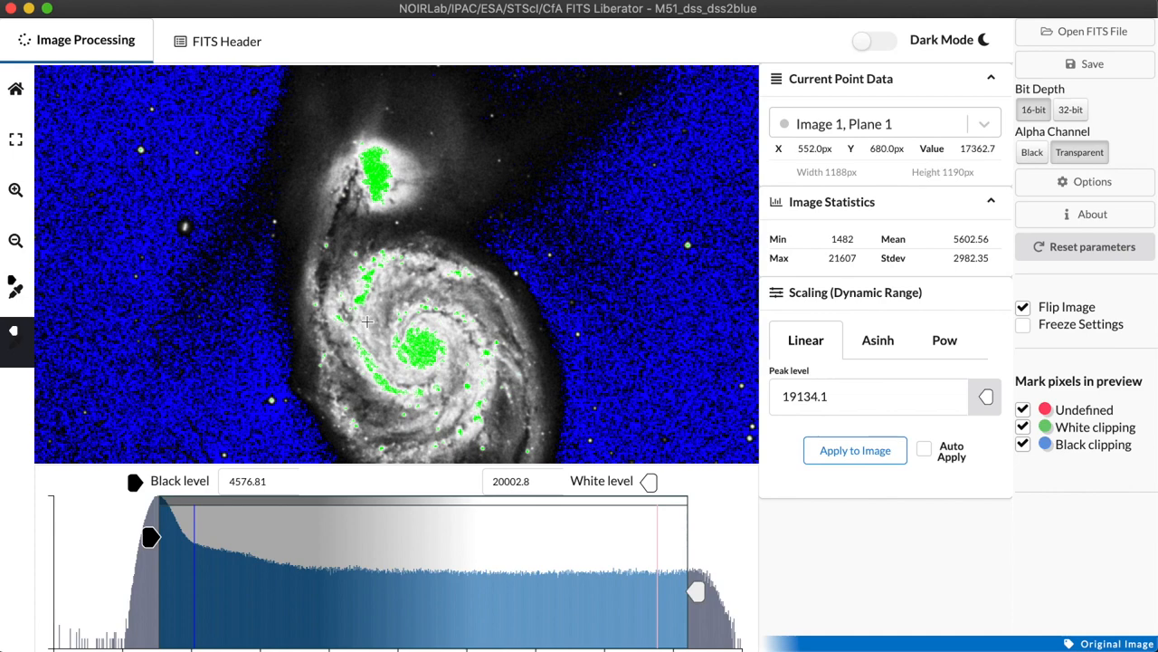
drag(695, 590, 626, 590)
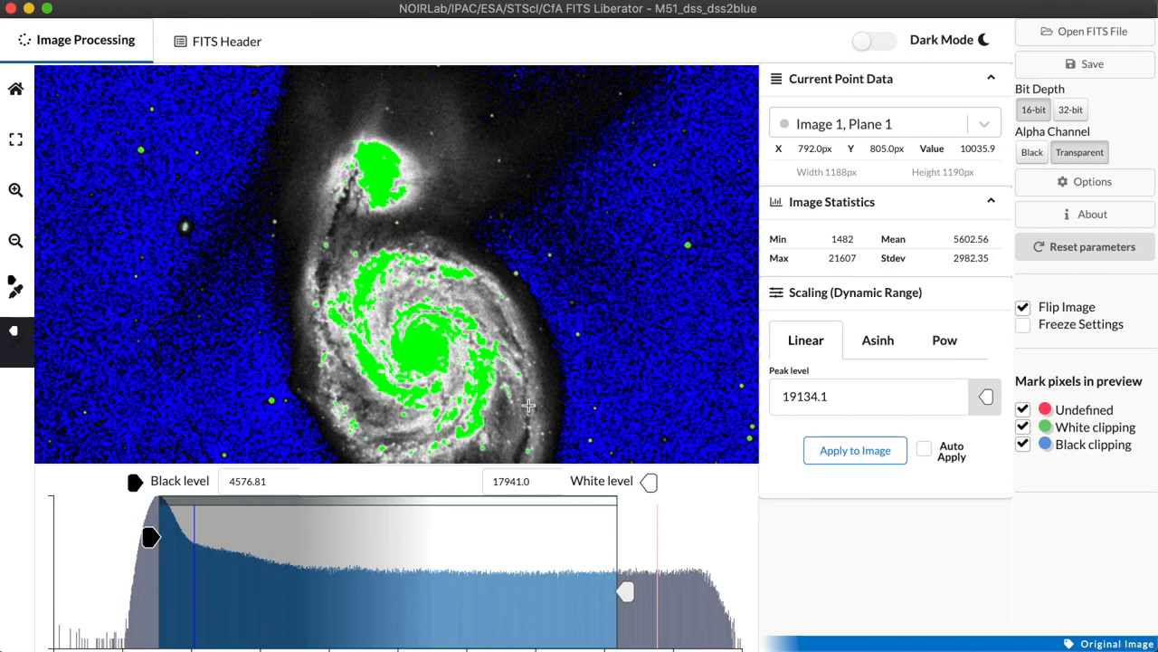
drag(626, 590, 708, 590)
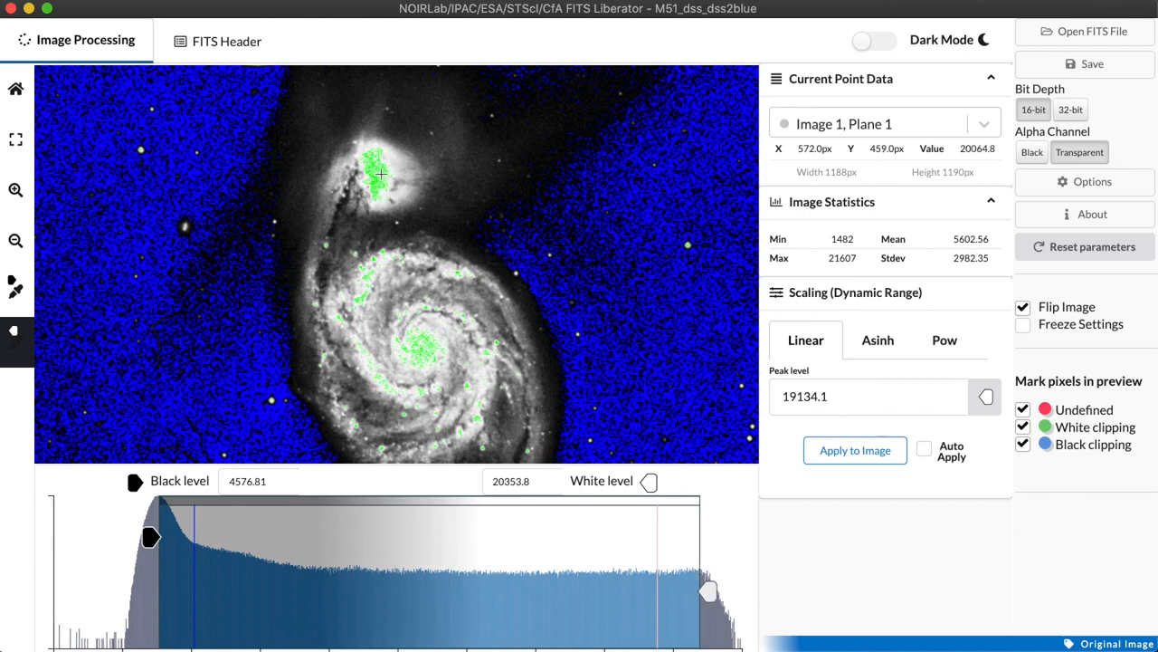
mouse_move(460, 207)
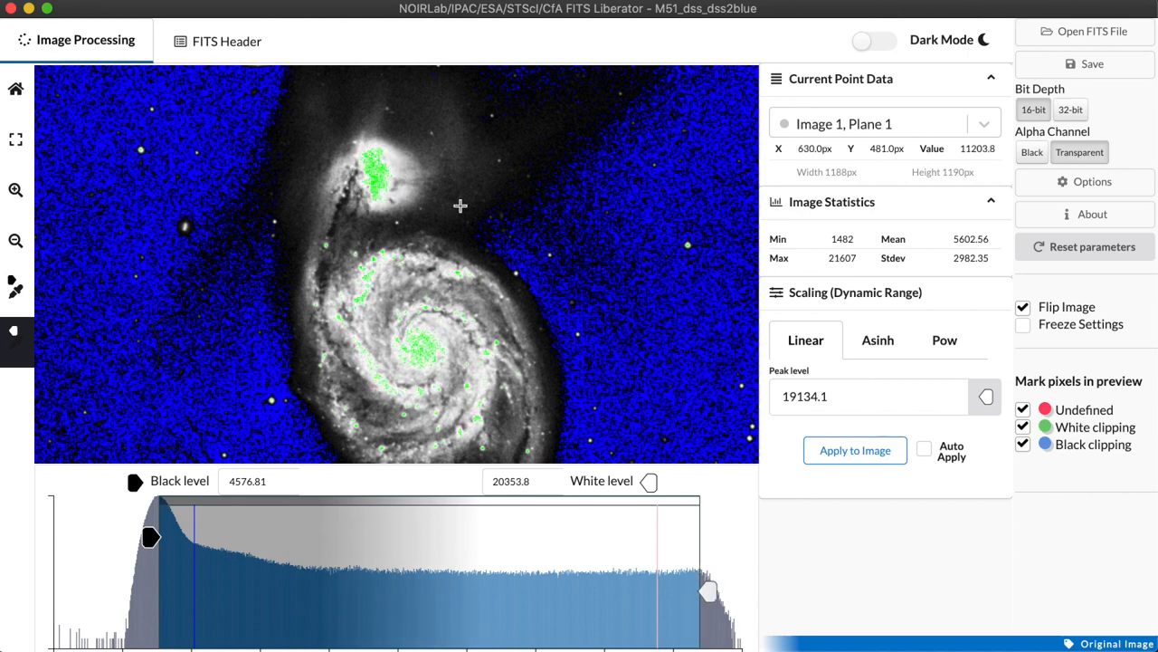
mouse_move(580, 325)
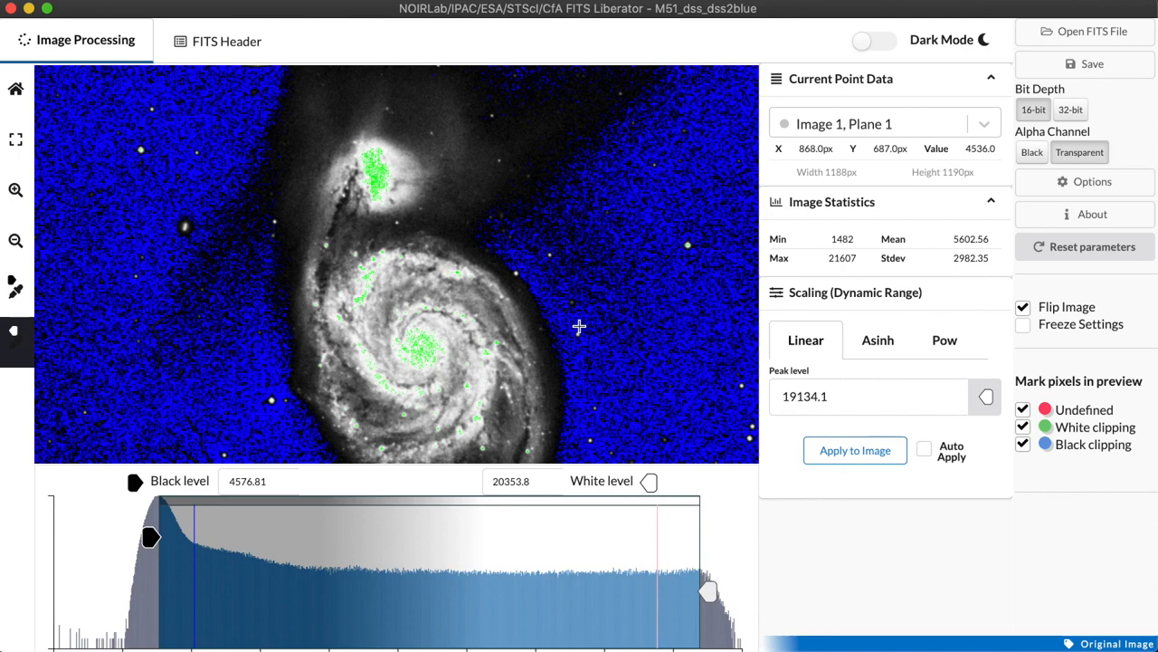
mouse_move(605, 536)
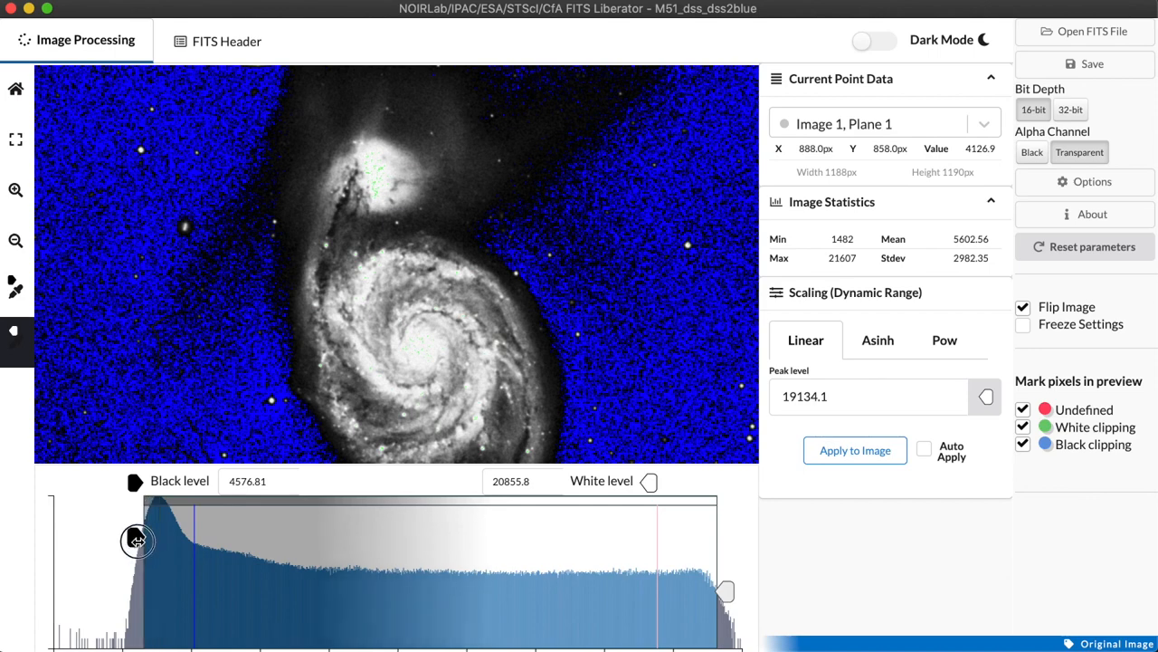
drag(138, 540, 134, 536)
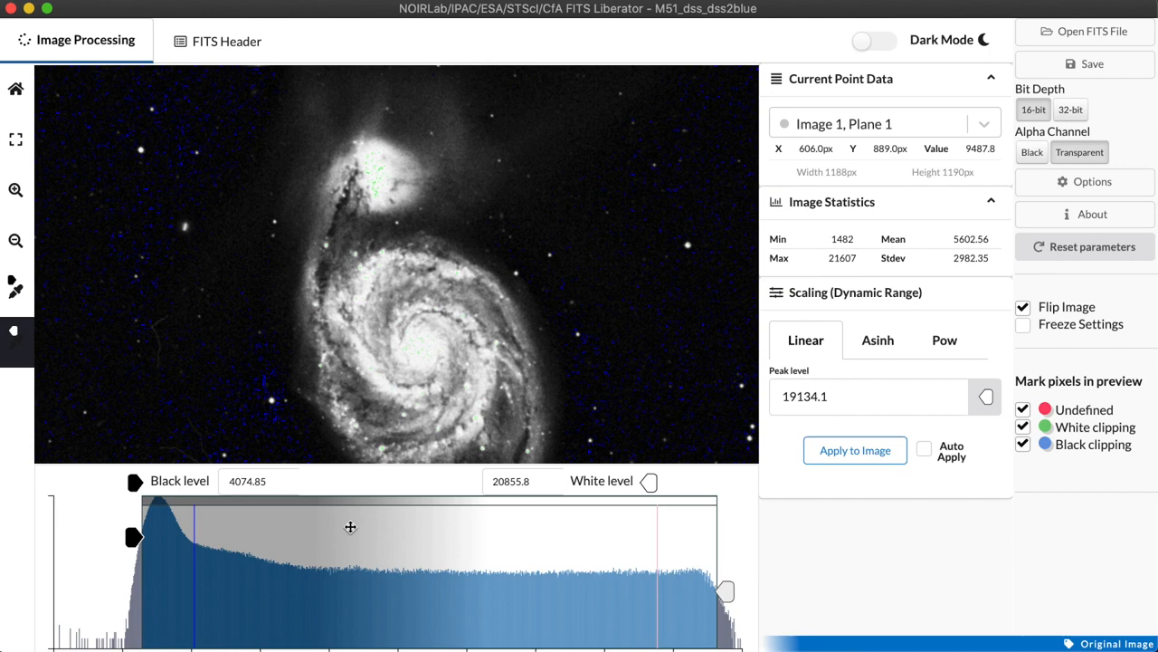
mouse_move(387, 525)
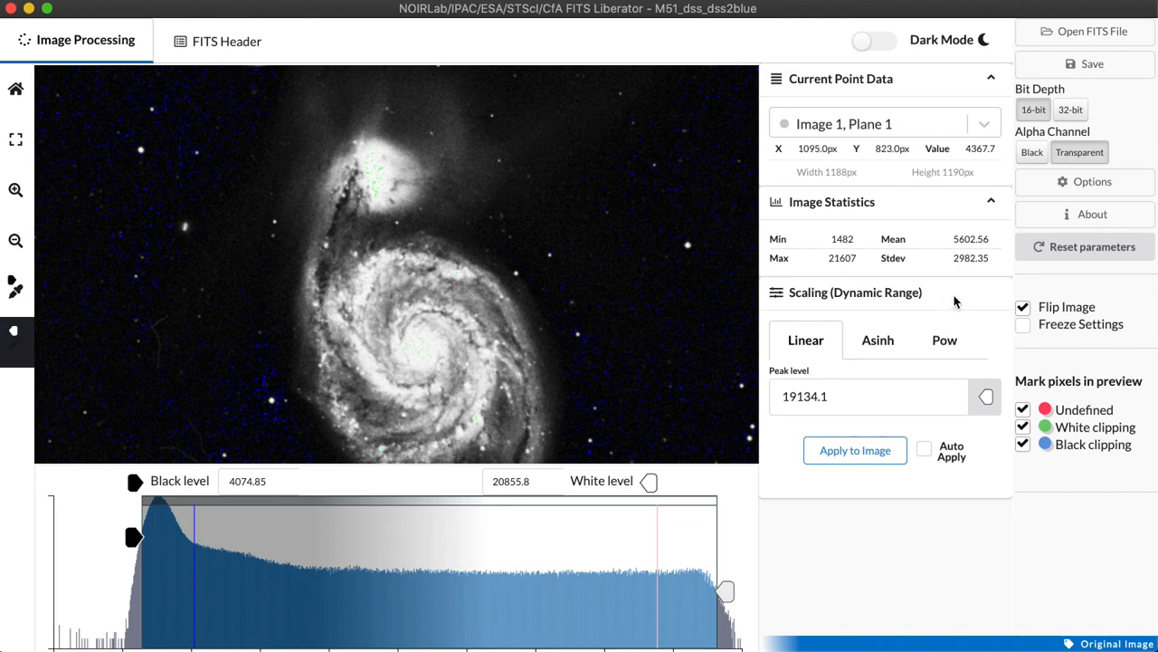
mouse_move(952, 300)
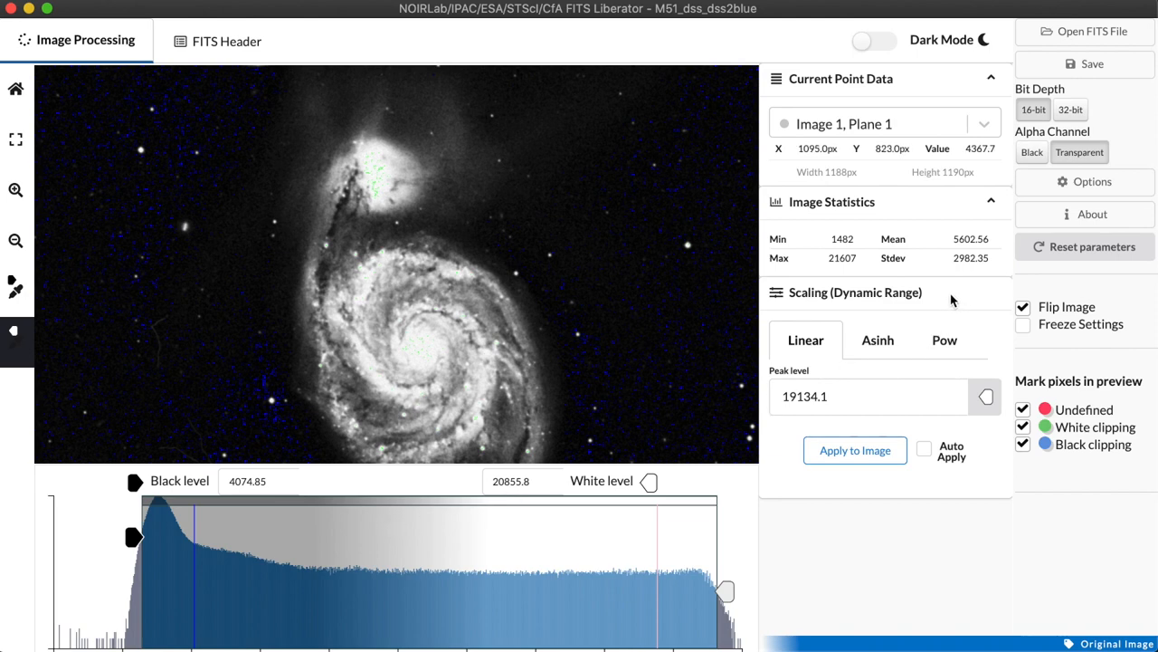
mouse_move(902, 306)
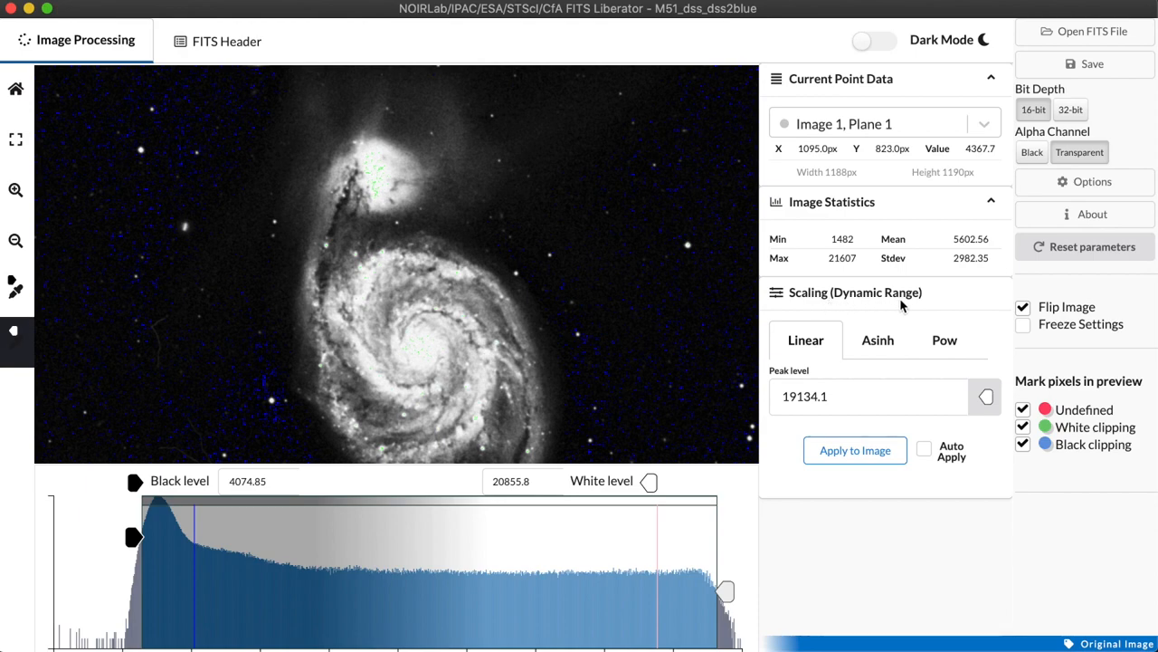